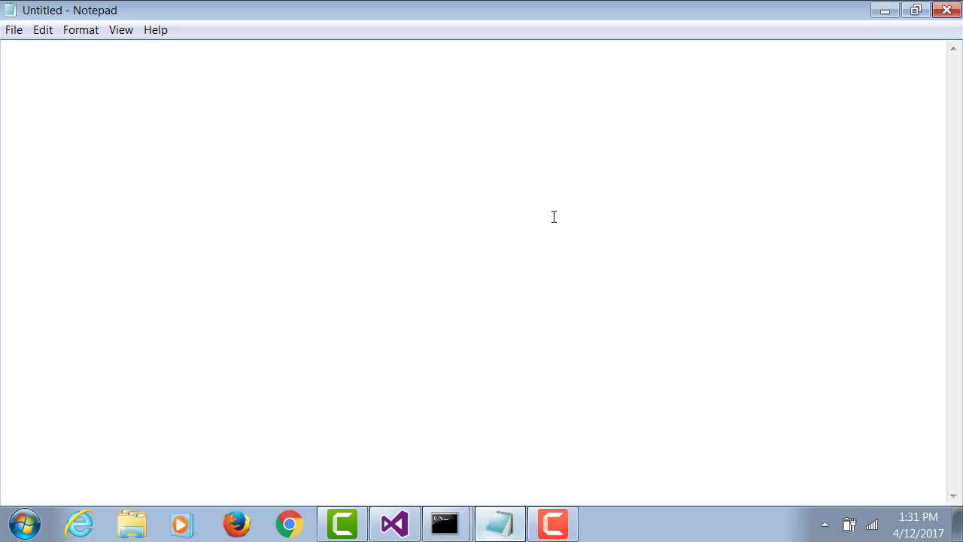
- Write the VB.NET declaration Dim age As Integer and move to a new line
{"action": "type", "text": "Dim"}
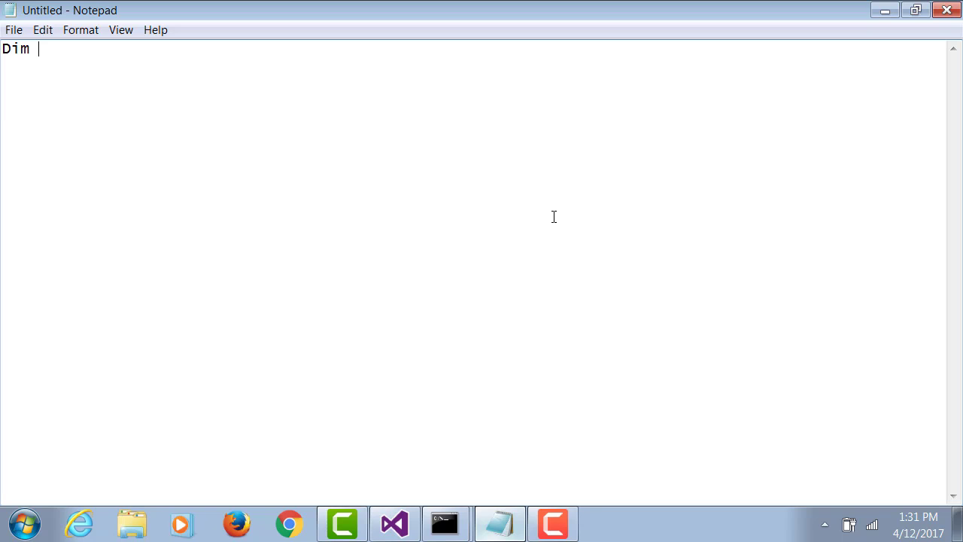
{"action": "type", "text": "ae"}
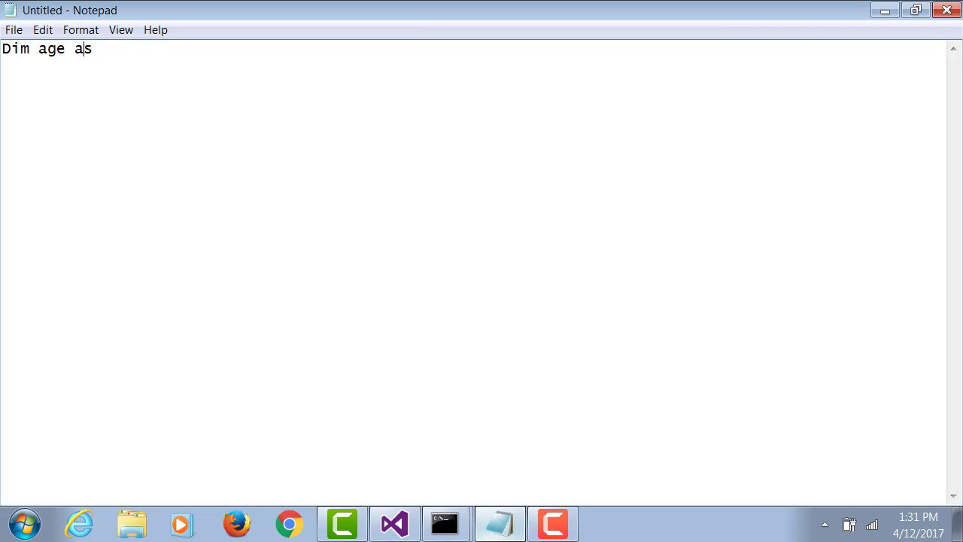
{"action": "type", "text": "As"}
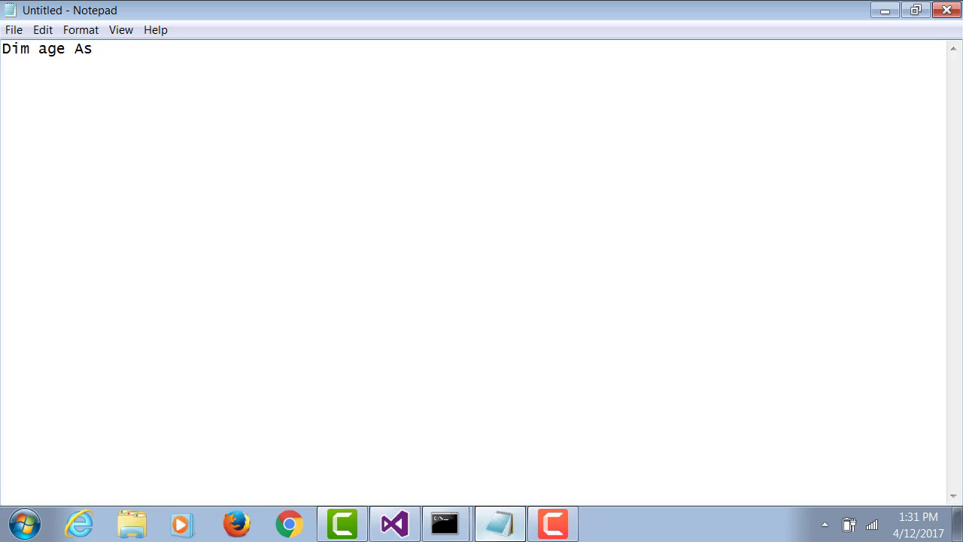
{"action": "type", "text": "Integer"}
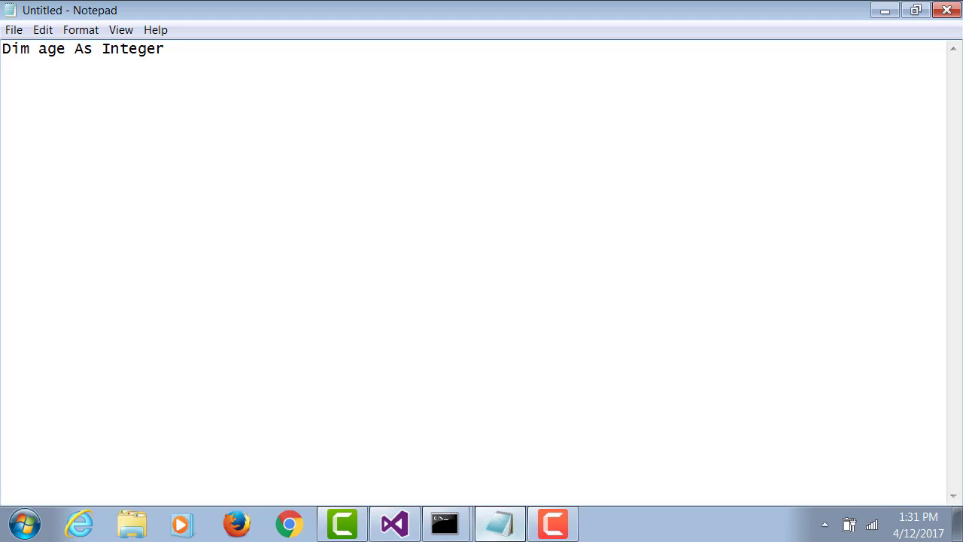
{"action": "key", "text": "enter"}
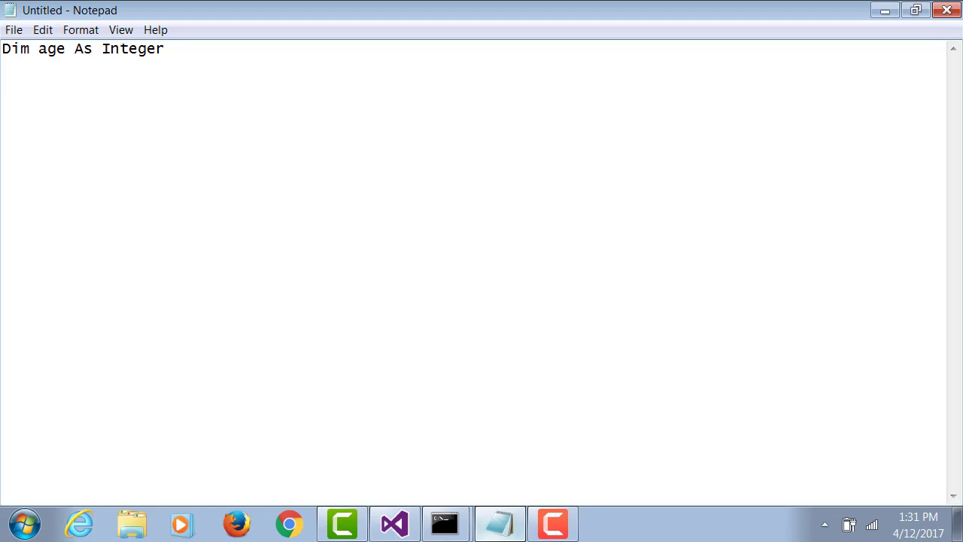
{"action": "key", "text": "Enter"}
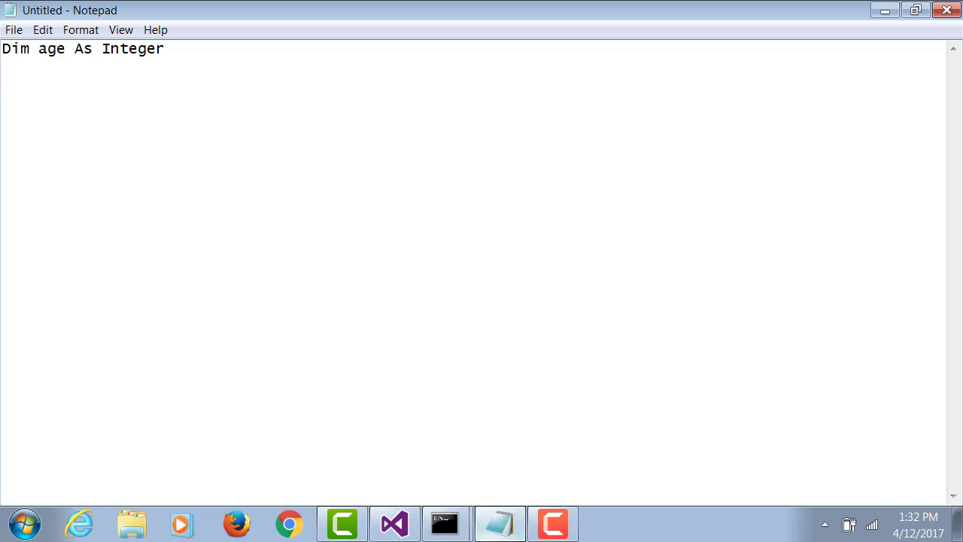
- Add the C# declaration int age; on its own line beneath the VB.NET one
{"action": "key", "text": "Enter"}
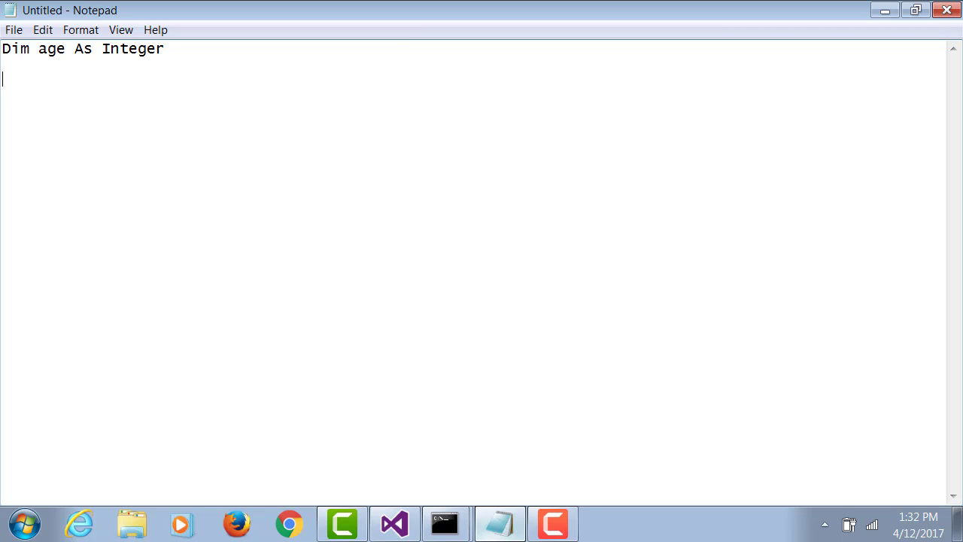
{"action": "type", "text": "int"}
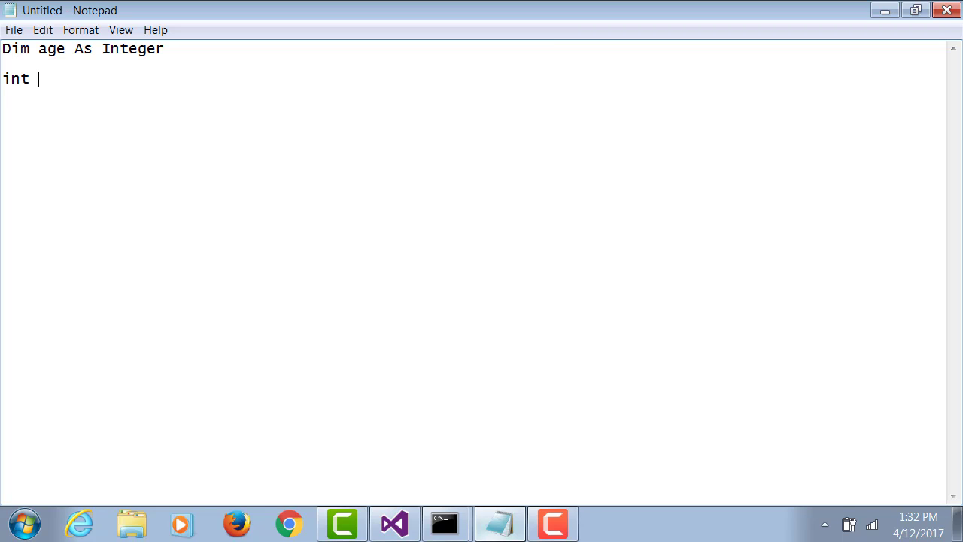
{"action": "type", "text": "a"}
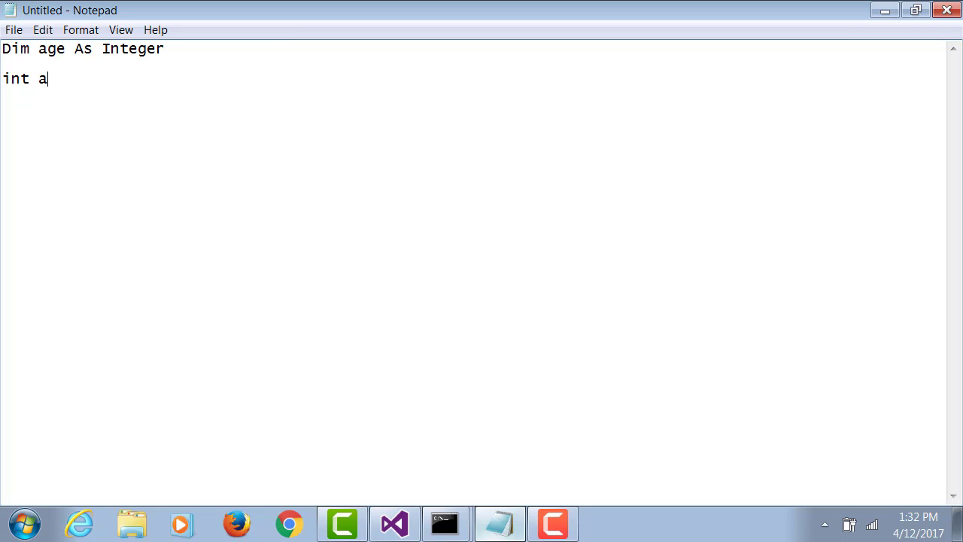
{"action": "type", "text": "ge"}
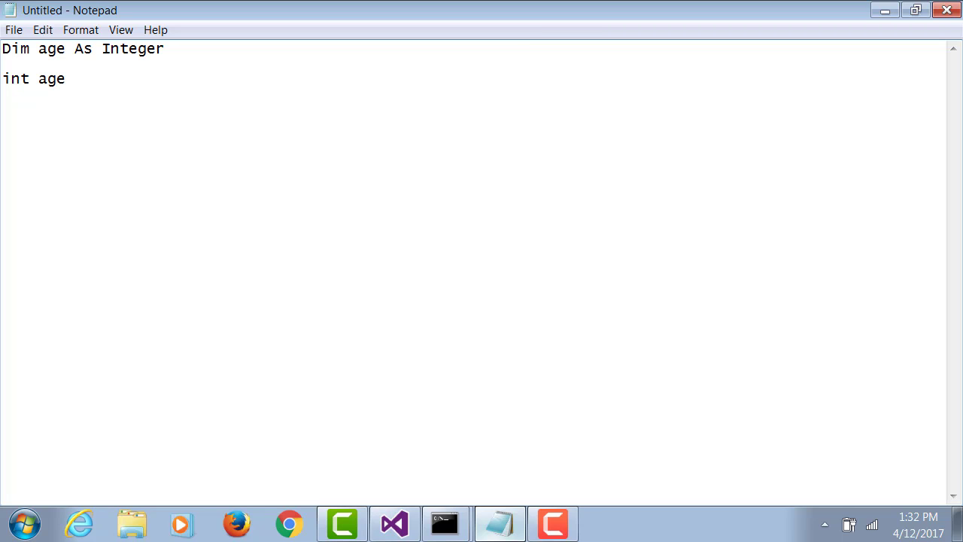
{"action": "type", "text": ";"}
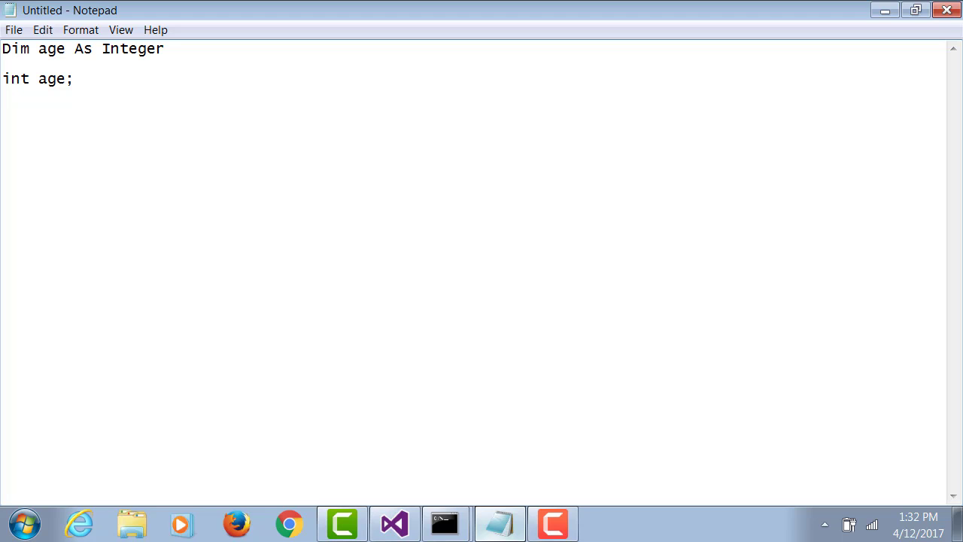
{"action": "left_click", "coordinate": [167, 49]}
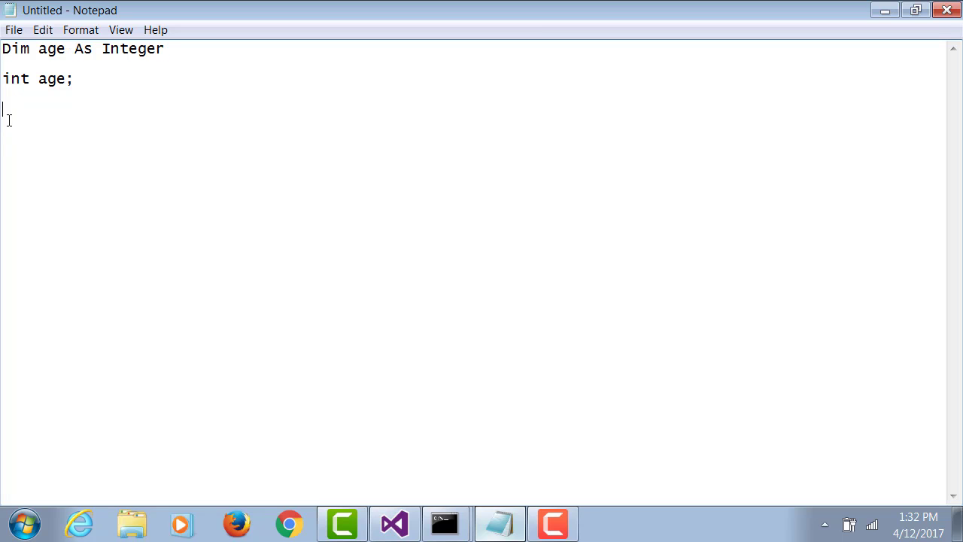
- Write Dim age As Integer, age2 As Integer and the C# line int age, ag2; and begin another Dim line
{"action": "type", "text": "Dim age As Integer"}
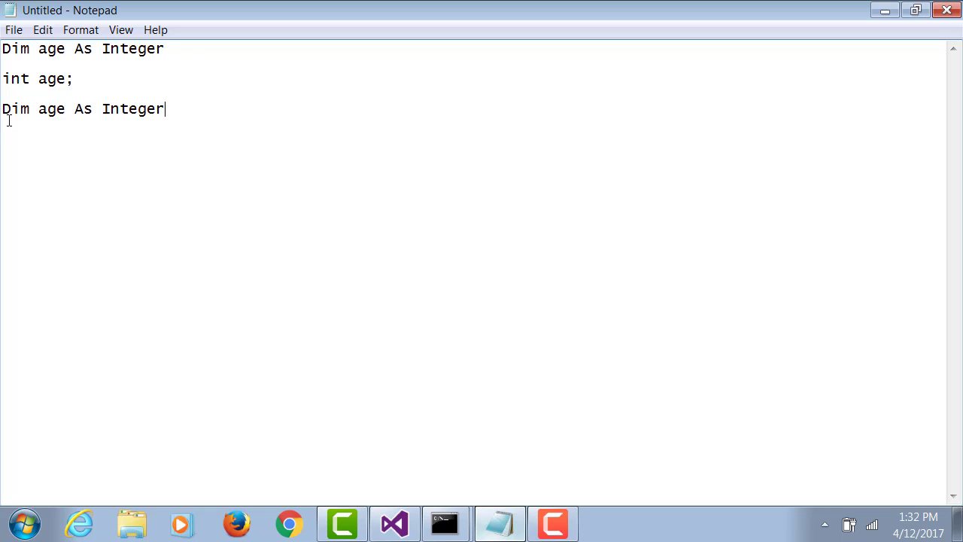
{"action": "type", "text": ","}
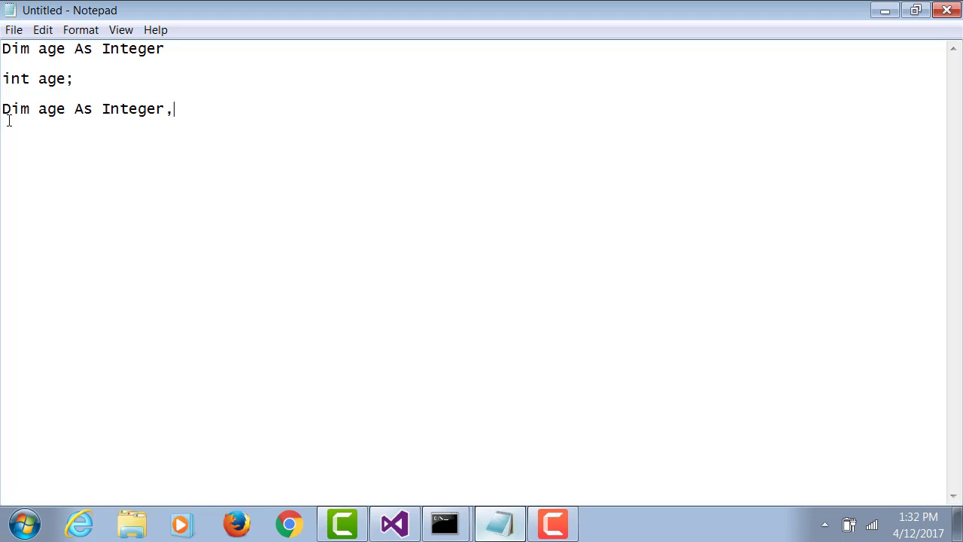
{"action": "type", "text": "age2 a"}
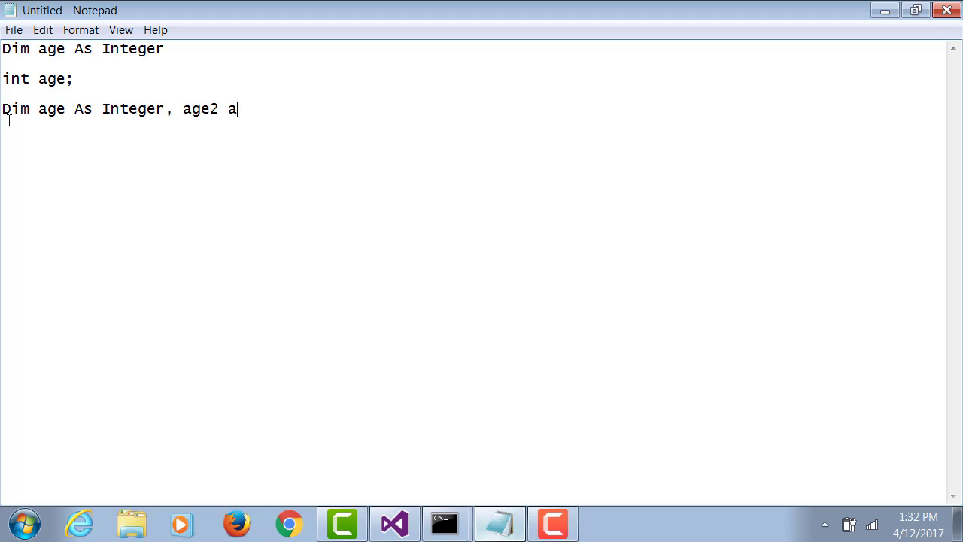
{"action": "type", "text": "s Integer"}
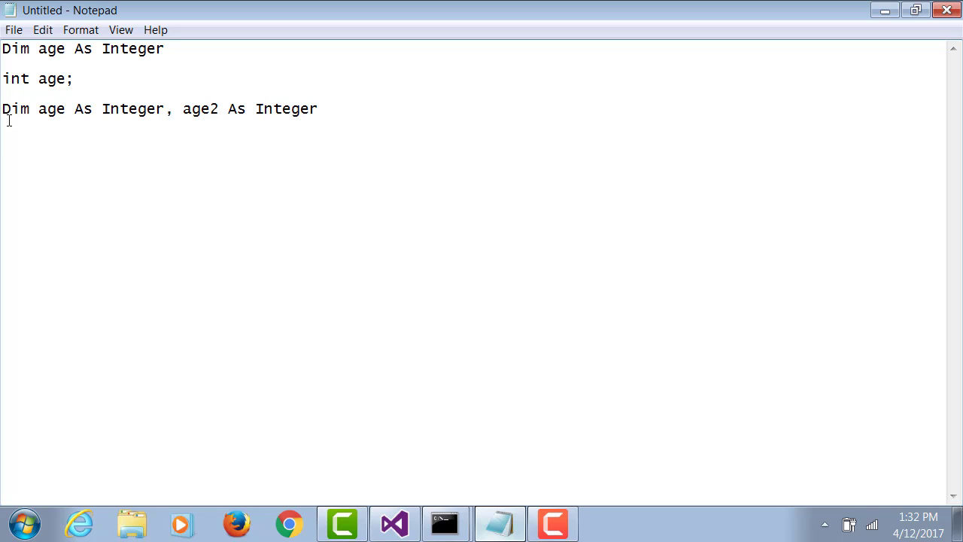
{"action": "type", "text": "int"}
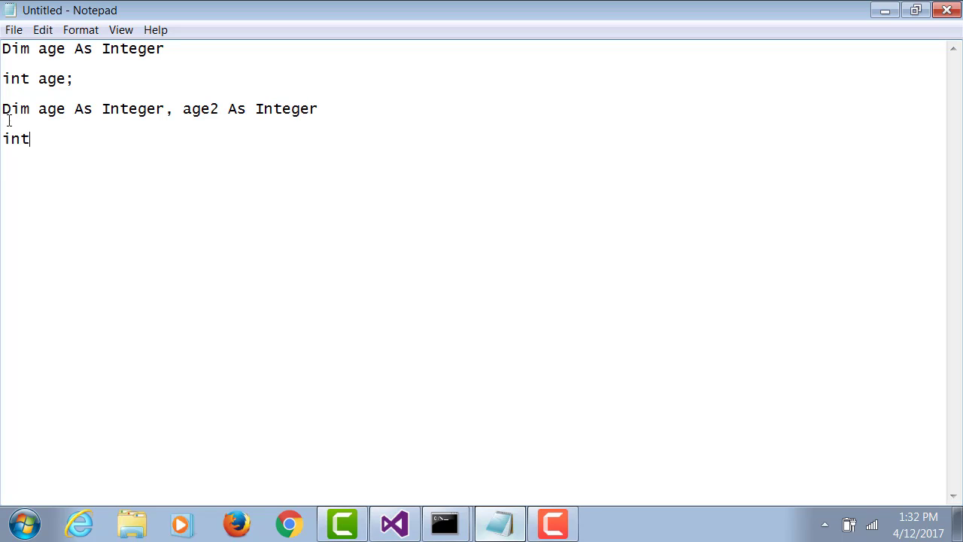
{"action": "type", "text": "age, ag2;"}
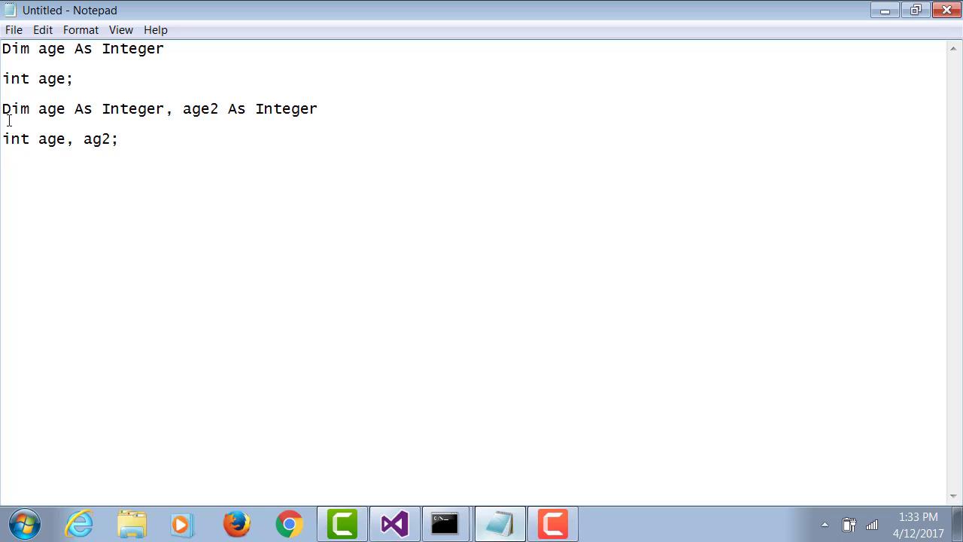
{"action": "type", "text": "Dim age as"}
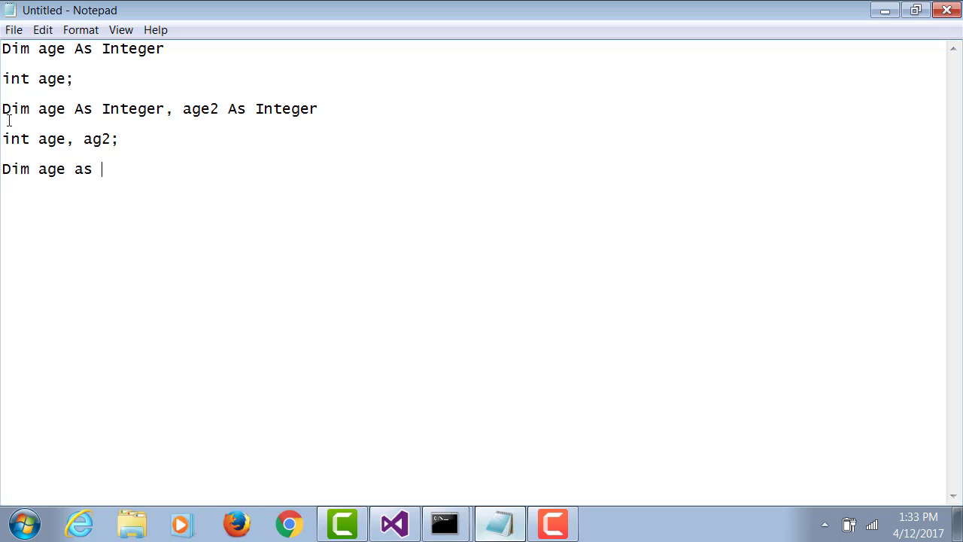
- Complete Dim age as Integer, name as String; and add C# lines int age; and string name;
{"action": "type", "text": "Integer,"}
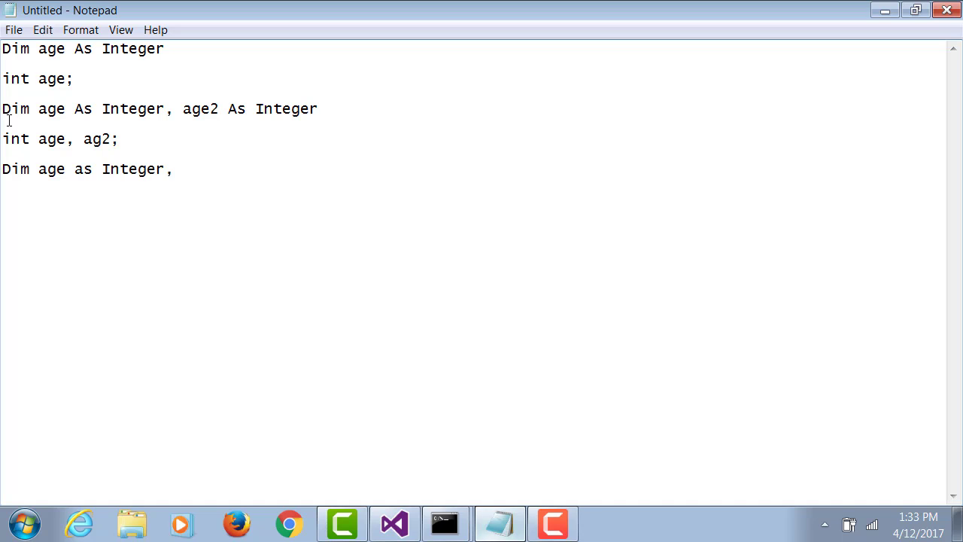
{"action": "type", "text": "name as"}
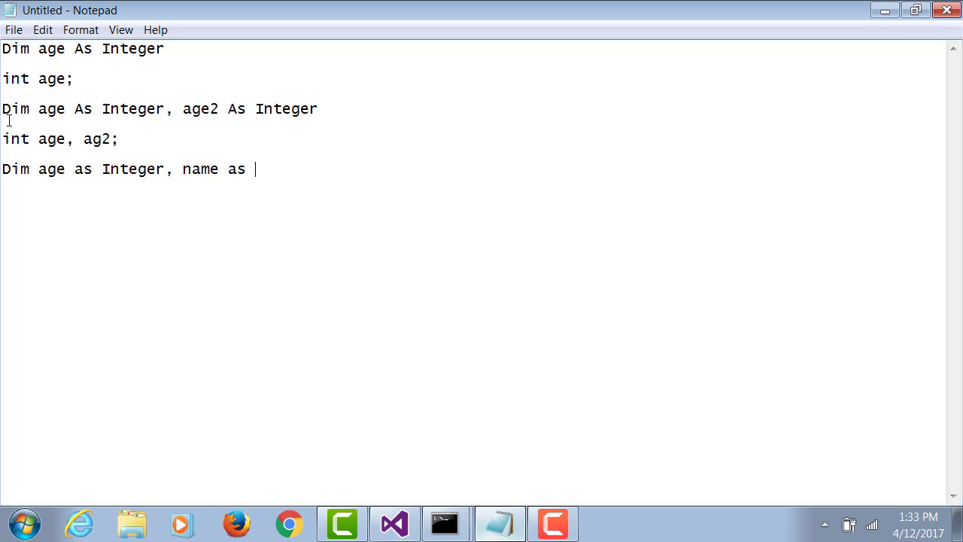
{"action": "type", "text": "String;"}
{"action": "left_click", "coordinate": [60, 139]}
{"action": "type", "text": "e"}
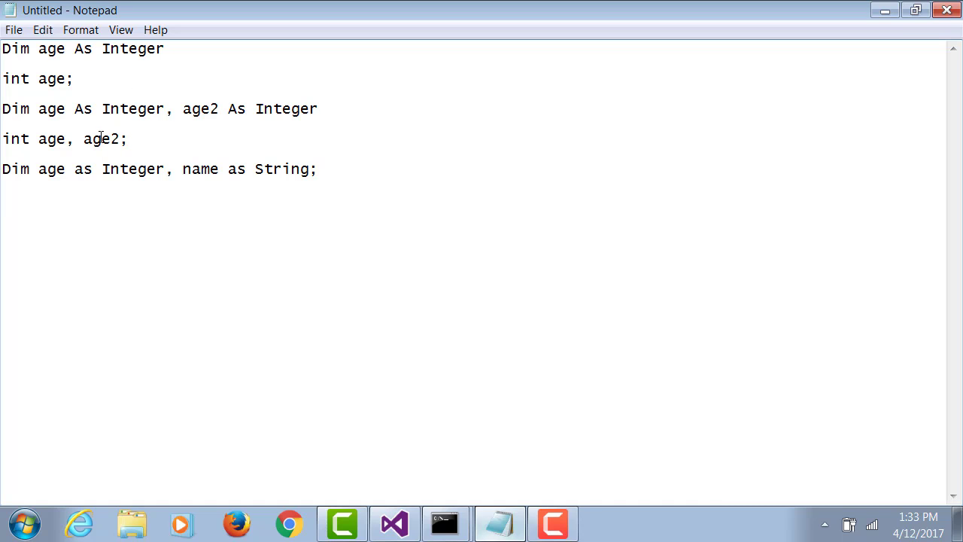
{"action": "type", "text": "int a"}
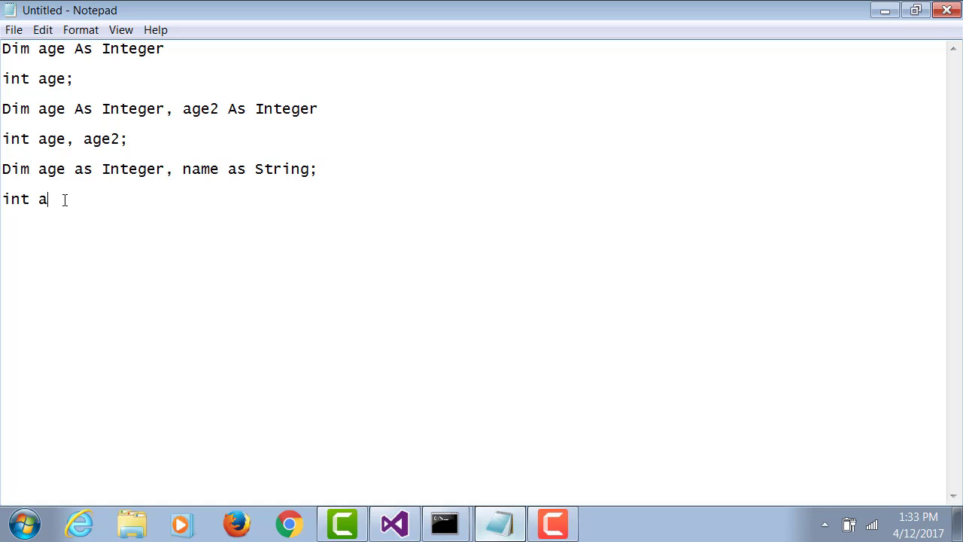
{"action": "type", "text": "ge;"}
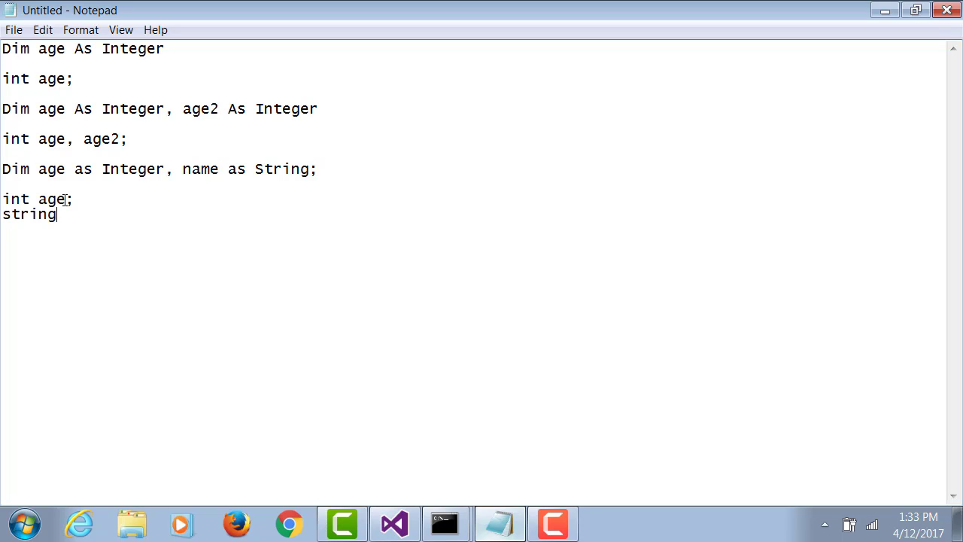
{"action": "type", "text": "name;"}
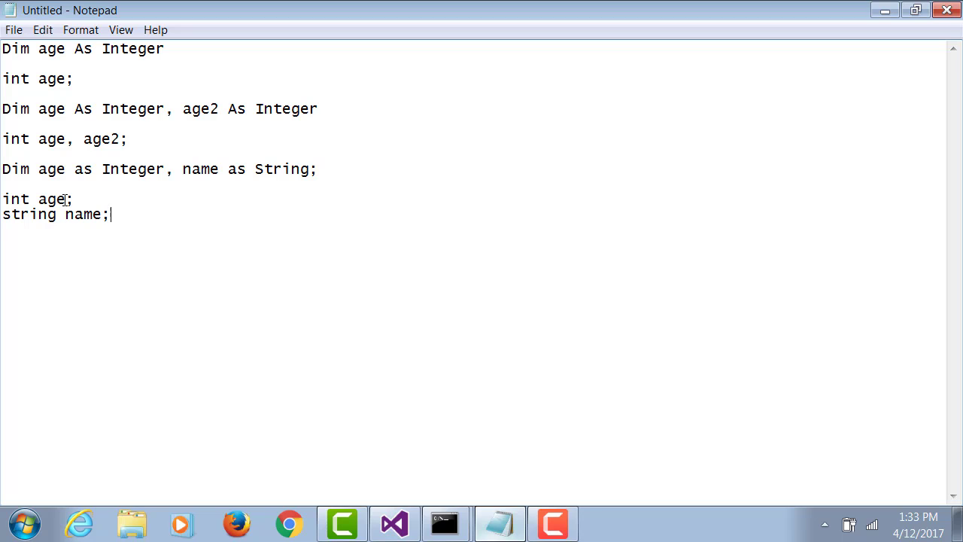
{"action": "key", "text": "enter"}
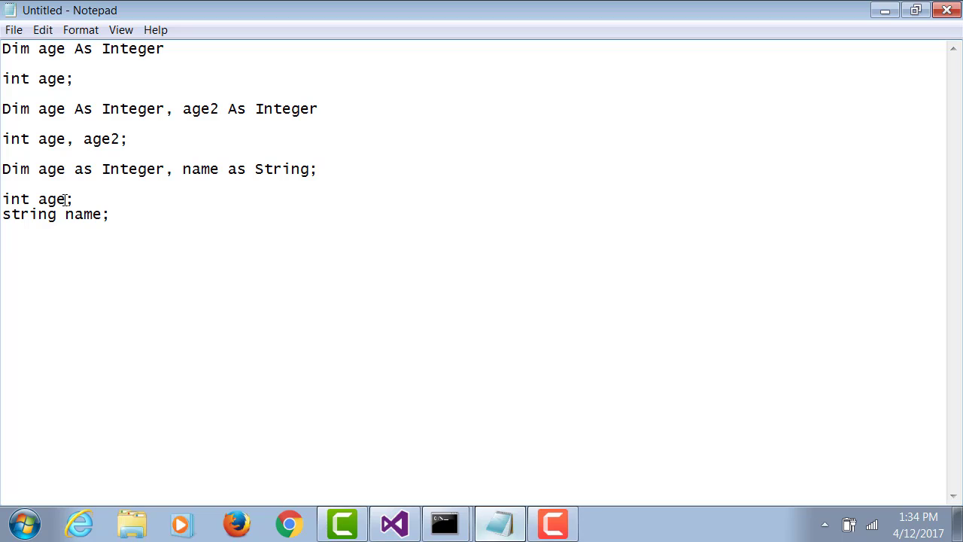
- Write the assignment age = 90 and its C# form age = 90; below it
{"action": "type", "text": "age"}
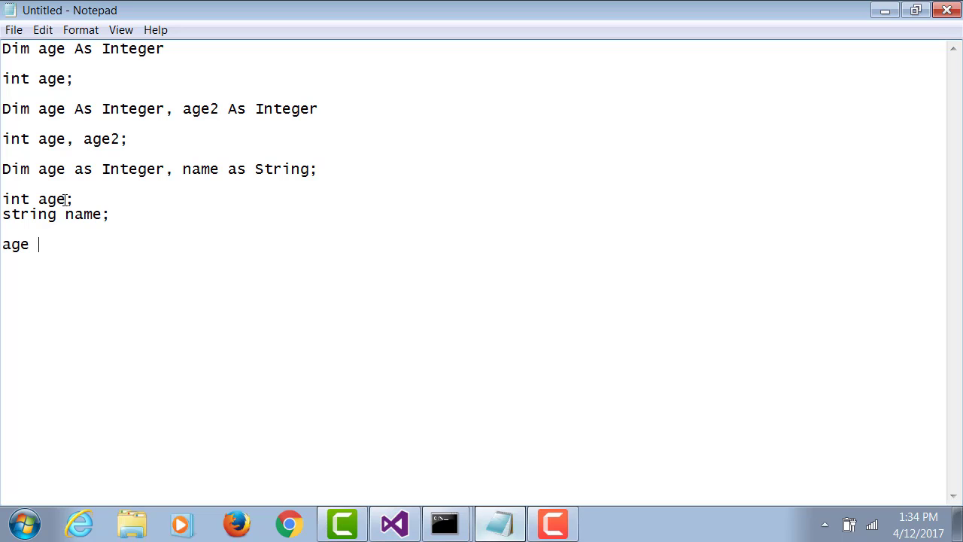
{"action": "type", "text": "= 90"}
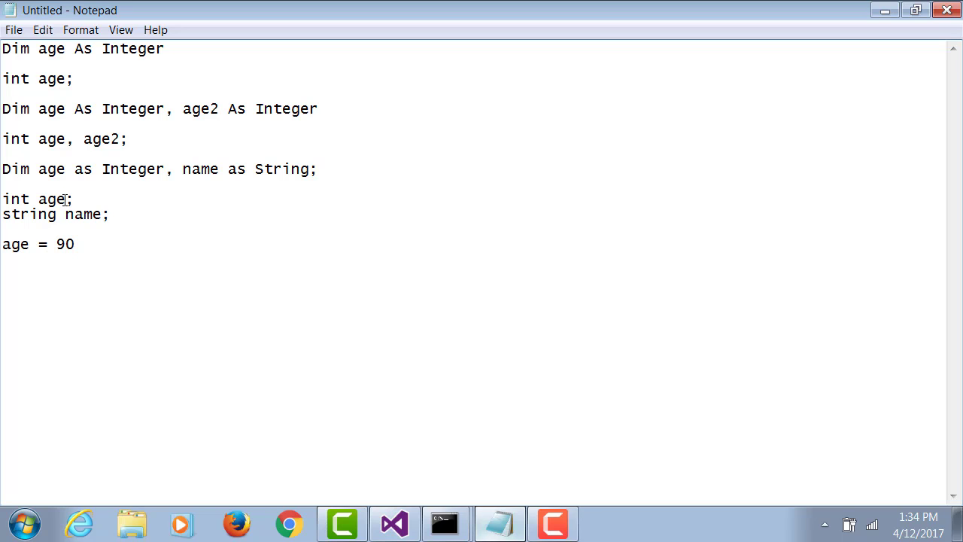
{"action": "type", "text": "age"}
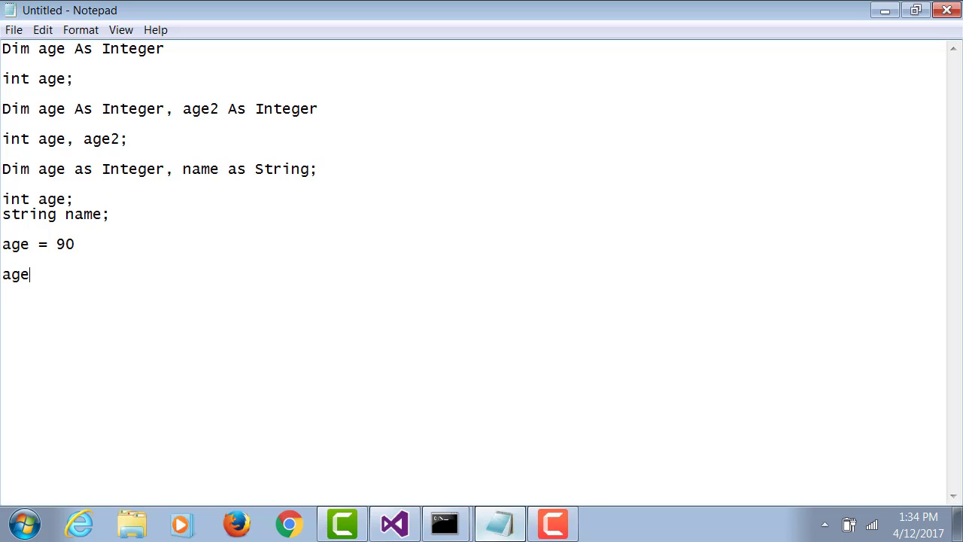
{"action": "type", "text": "= 90;"}
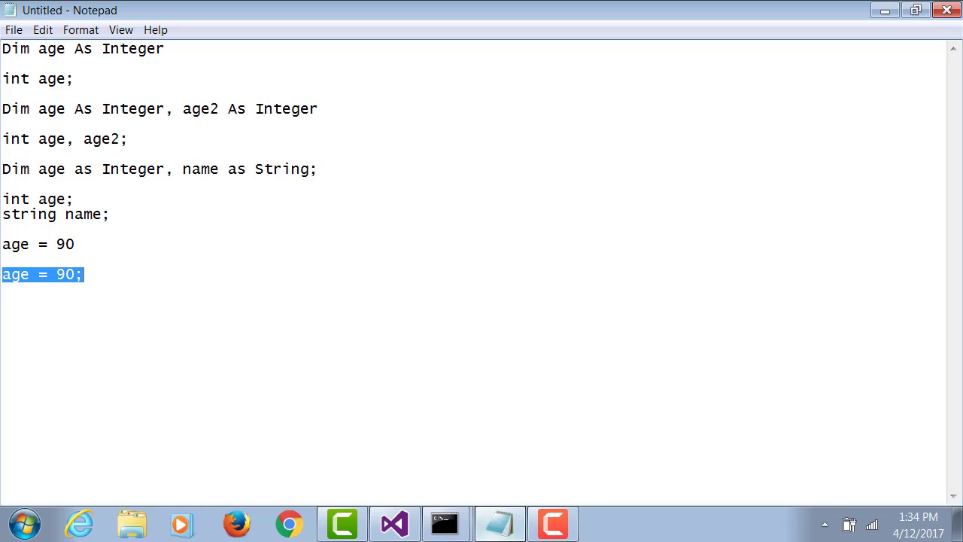
{"action": "left_click", "coordinate": [82, 273]}
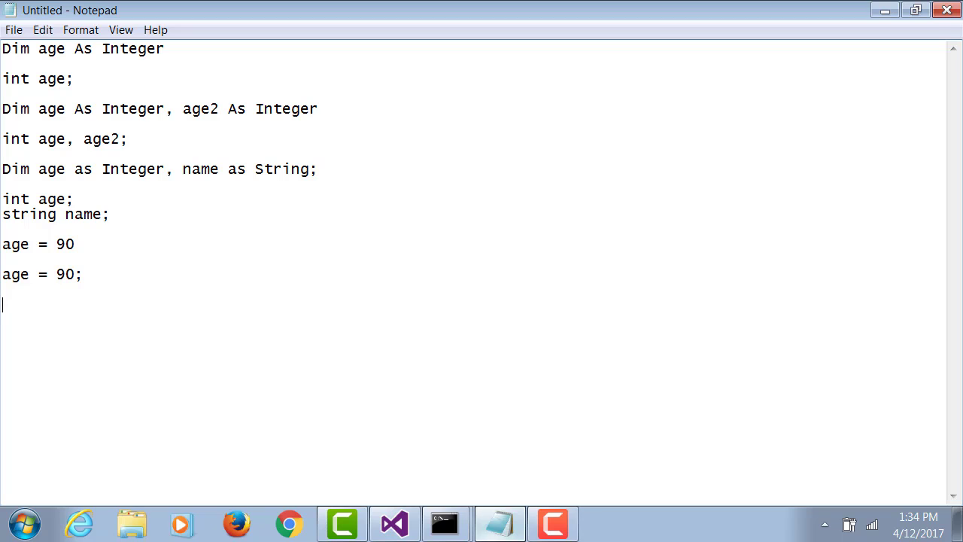
- Write Dim age As Integer = 34 and the C# equivalent int age = 34;
{"action": "type", "text": "Dim ag"}
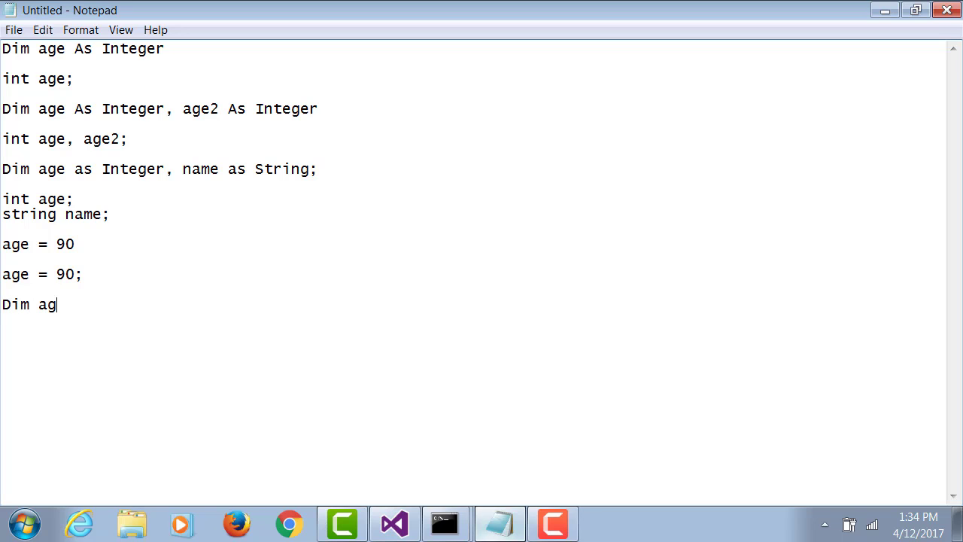
{"action": "type", "text": "e As Integer"}
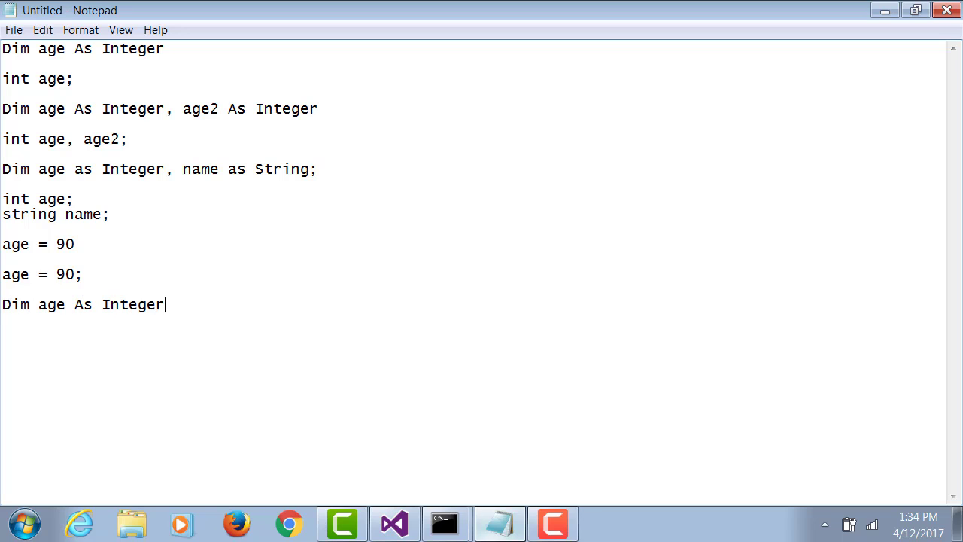
{"action": "type", "text": "="}
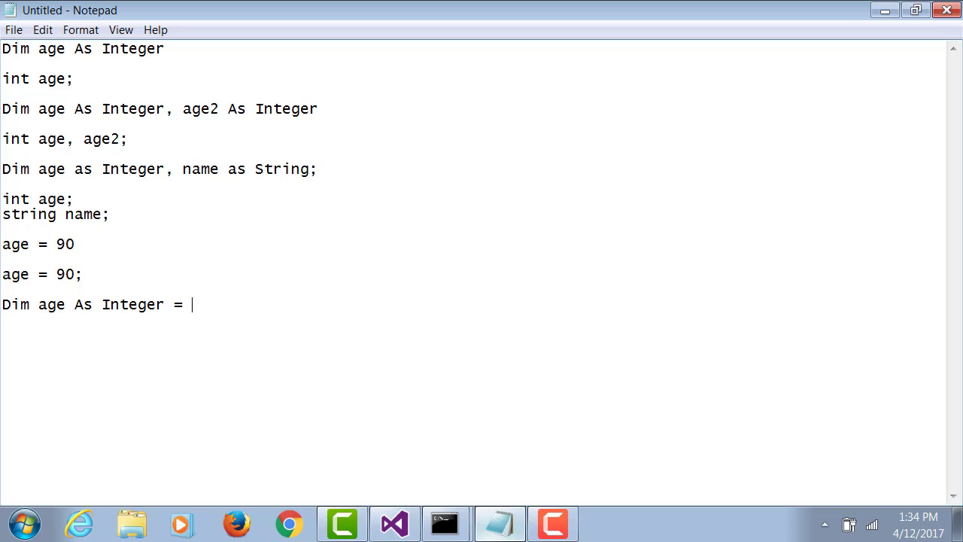
{"action": "type", "text": "34"}
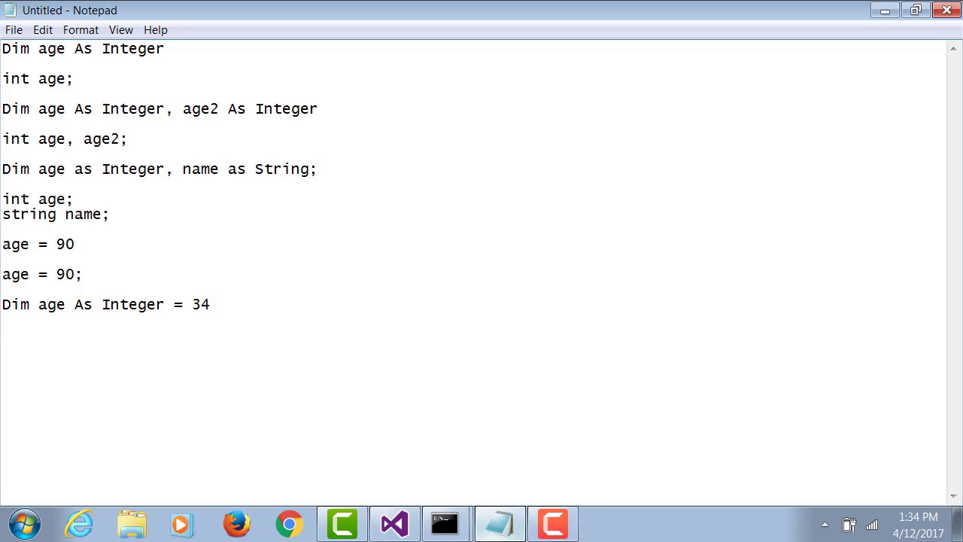
{"action": "key", "text": "Enter"}
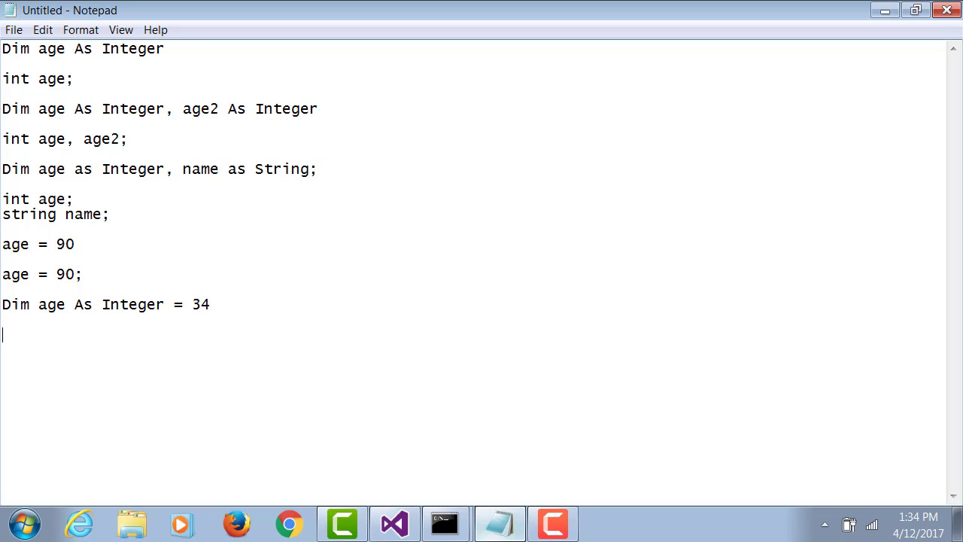
{"action": "type", "text": "int age = 3"}
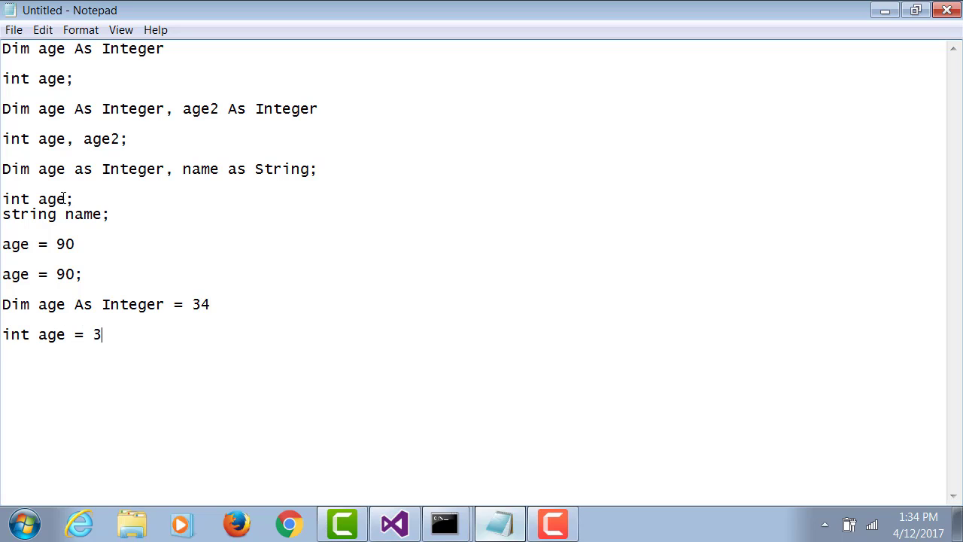
{"action": "type", "text": "4;"}
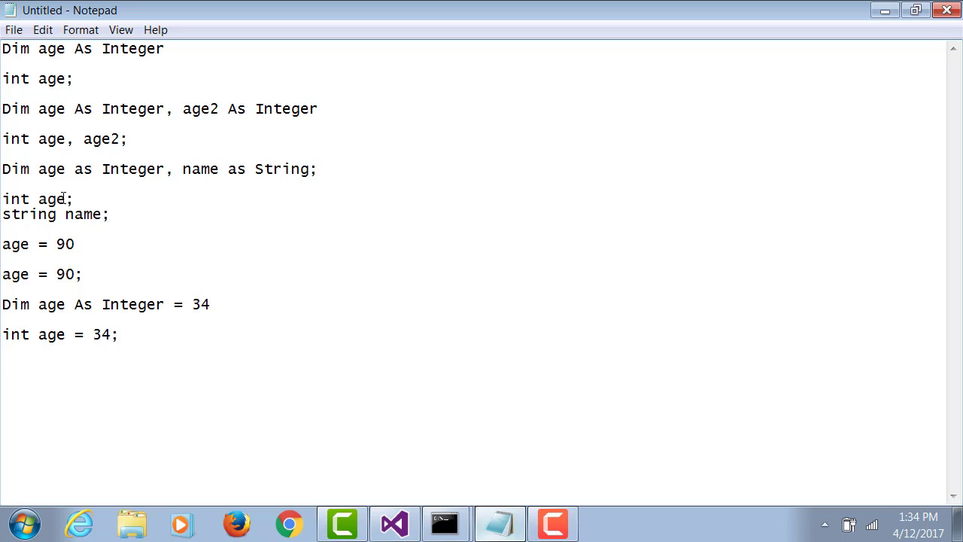
{"action": "left_click", "coordinate": [119, 334]}
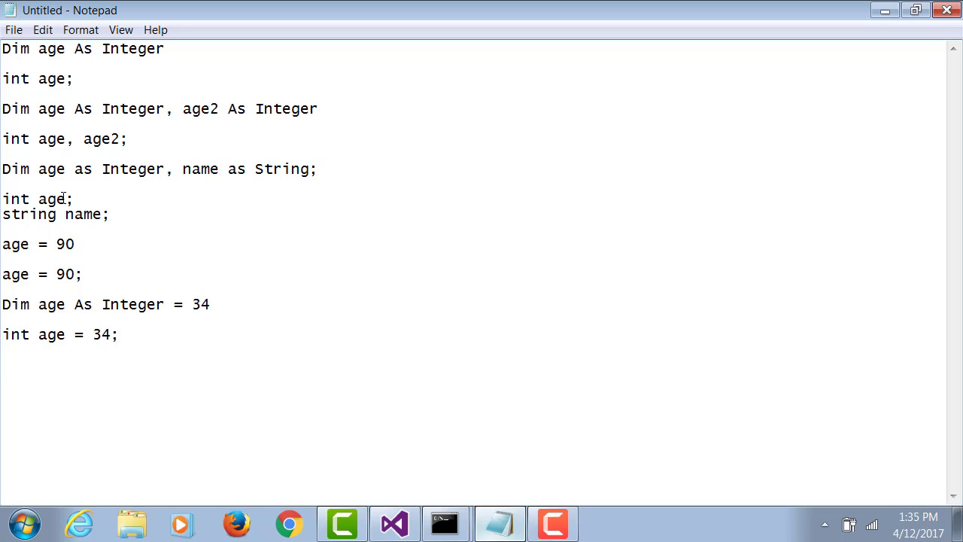
{"action": "mouse_move", "coordinate": [75, 518]}
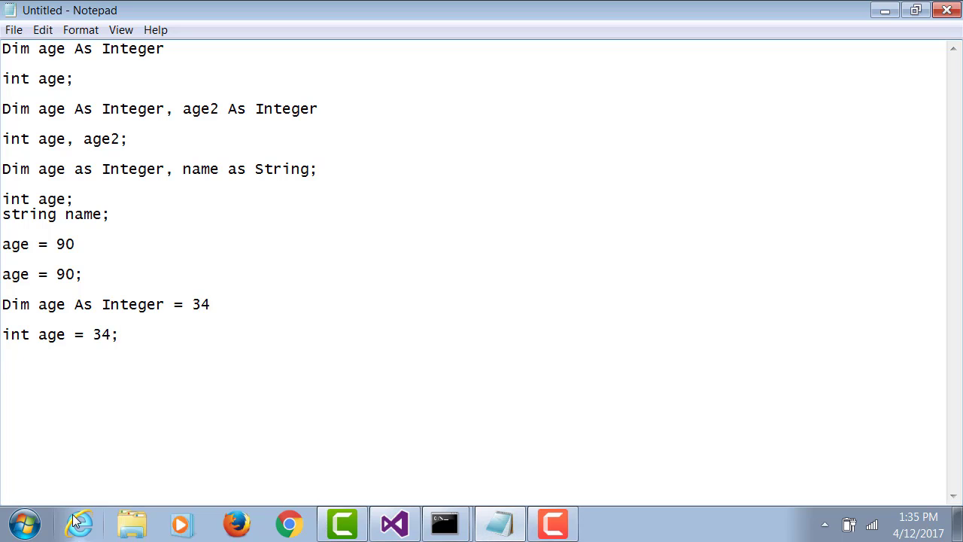
{"action": "mouse_move", "coordinate": [78, 521]}
{"action": "type", "text": "Dim age As Integer, age2 As Integer"}
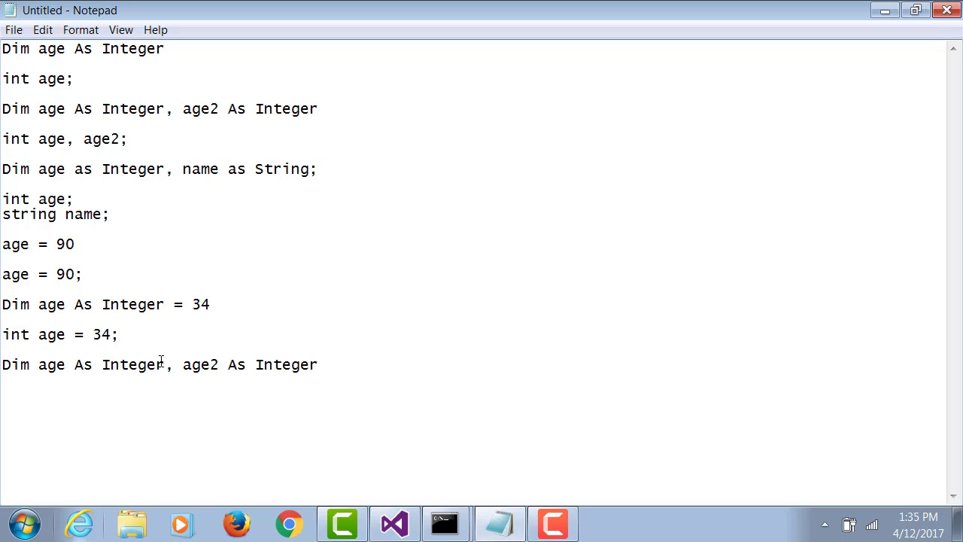
- Write the two-variable initialised declarations with age = 34 and age2 = 67 in VB.NET and C# form
{"action": "type", "text": "= 34"}
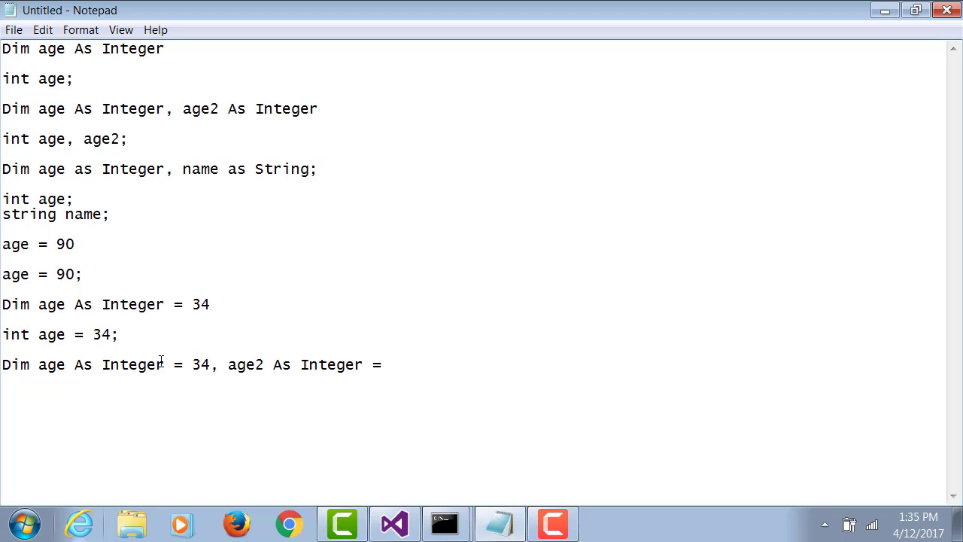
{"action": "type", "text": "67"}
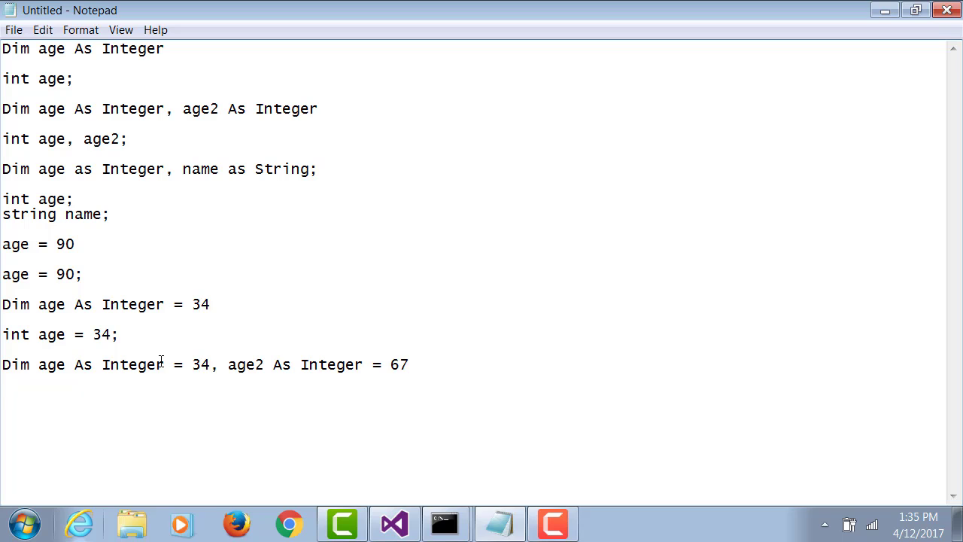
{"action": "type", "text": "int age ="}
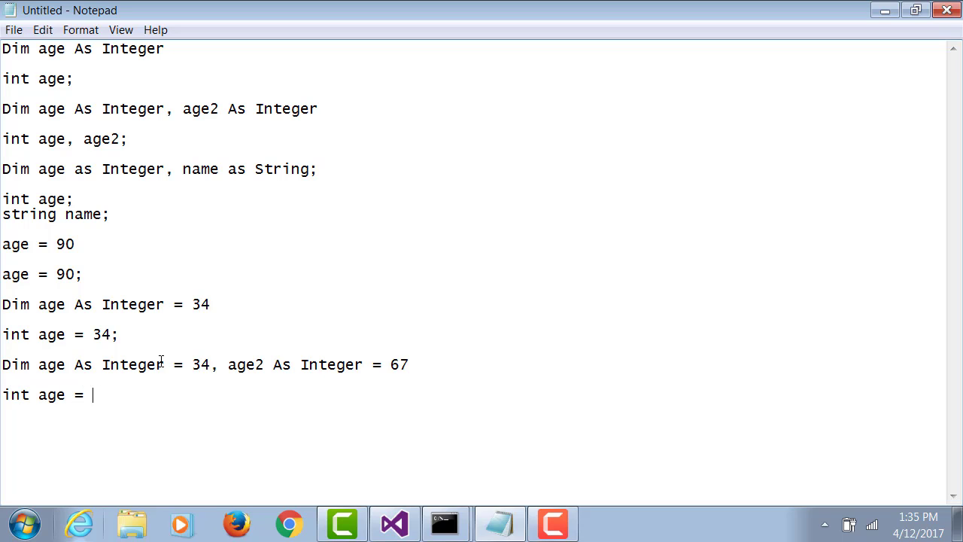
{"action": "type", "text": "34, age2="}
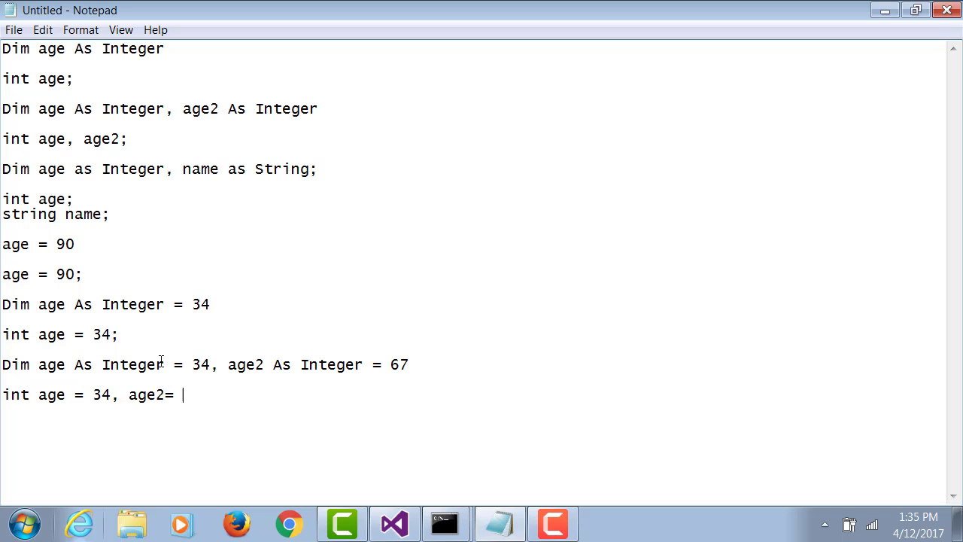
{"action": "type", "text": "56"}
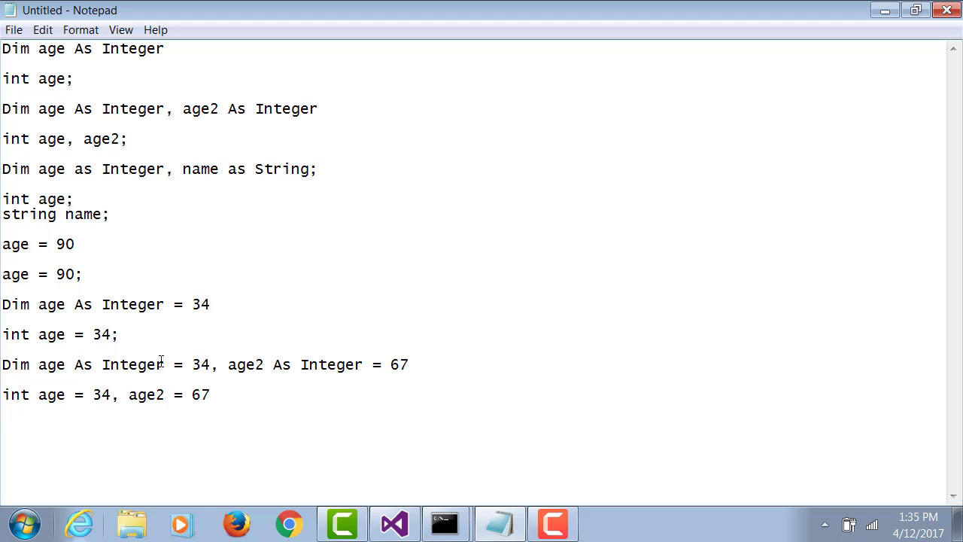
{"action": "type", "text": ";"}
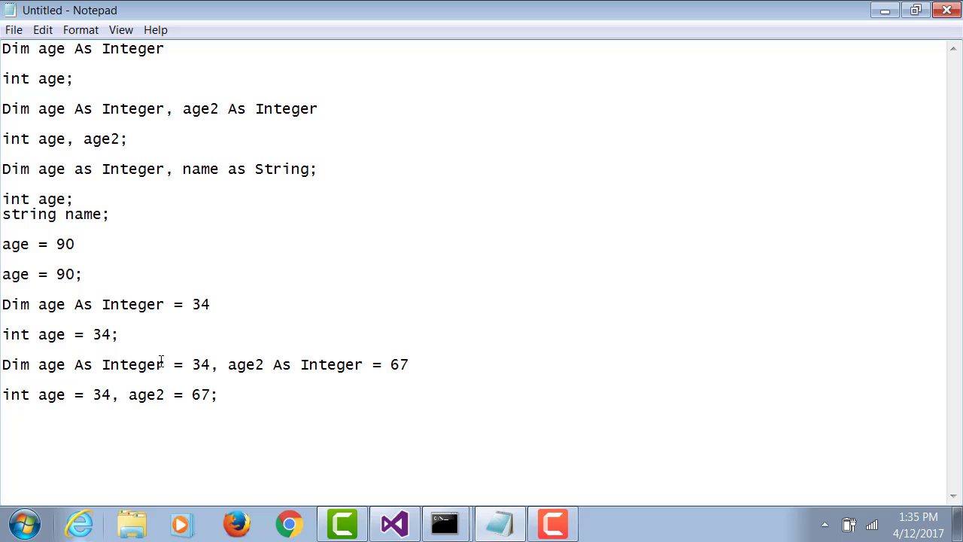
{"action": "key", "text": "enter"}
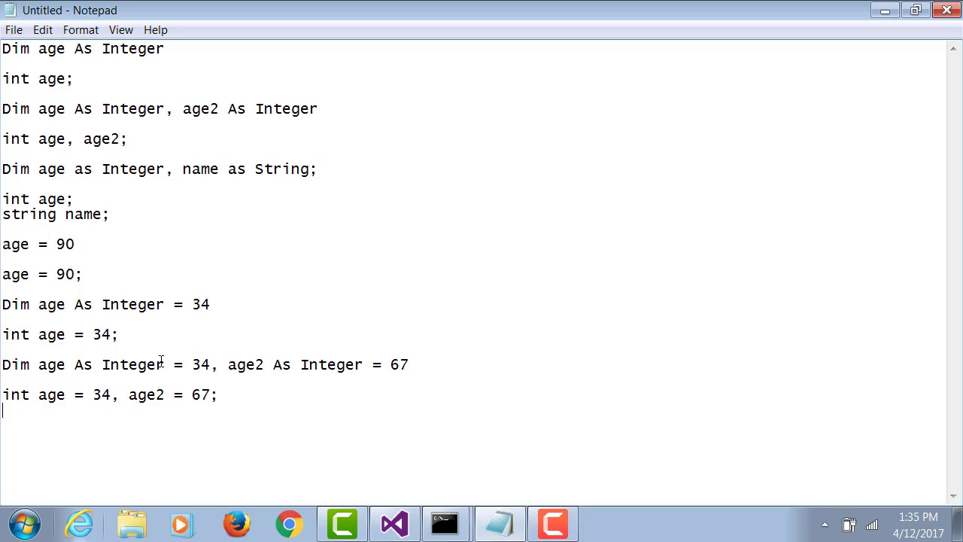
{"action": "scroll", "scroll_direction": "down", "scroll_amount": 3}
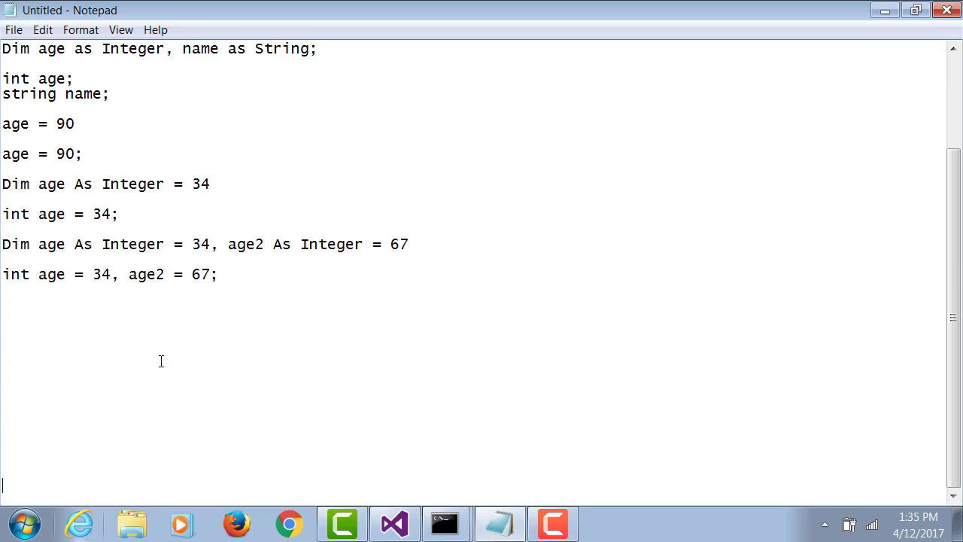
{"action": "scroll", "scroll_direction": "down", "scroll_amount": 3}
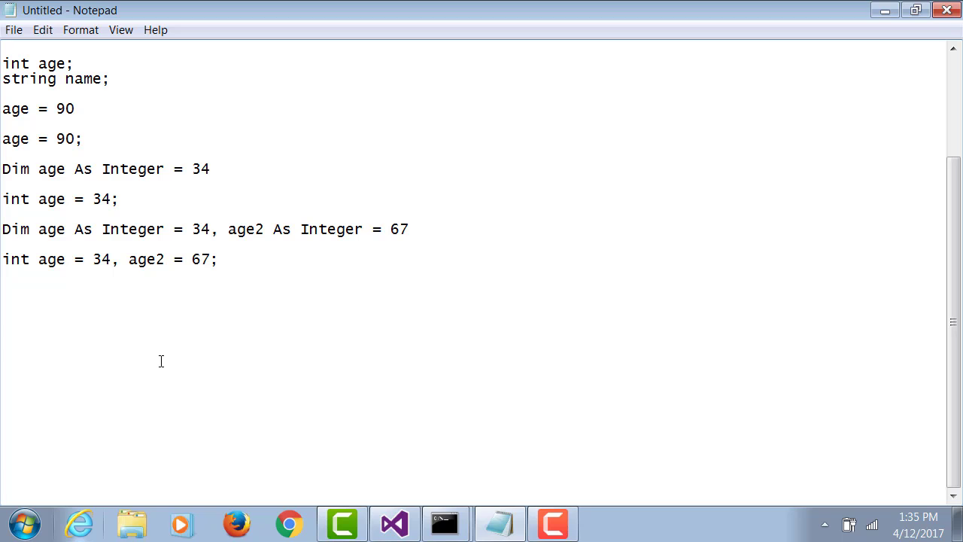
{"action": "left_click", "coordinate": [3, 485]}
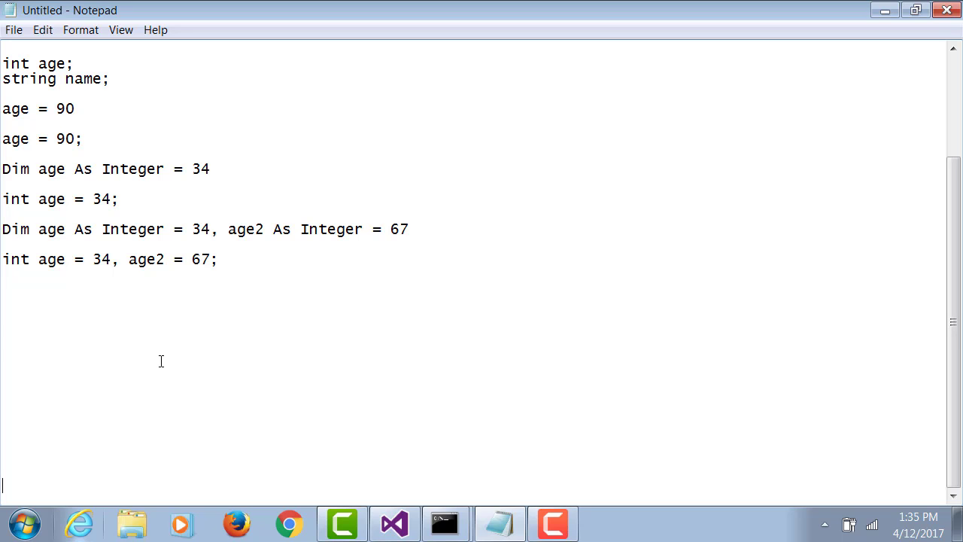
{"action": "mouse_move", "coordinate": [80, 327]}
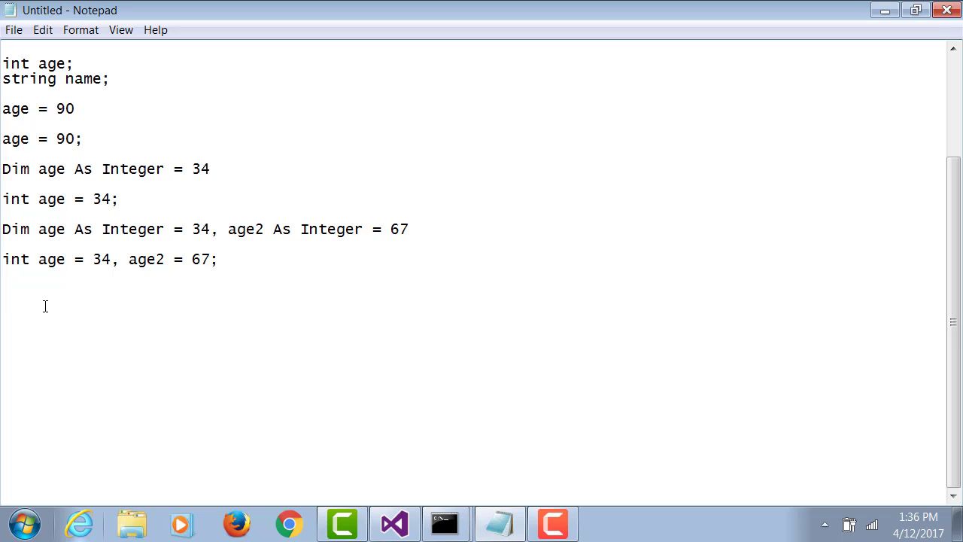
- Write Console.WriteLine(age) and duplicate it as the C# form Console.WriteLine(age);
{"action": "type", "text": "Console.Wr"}
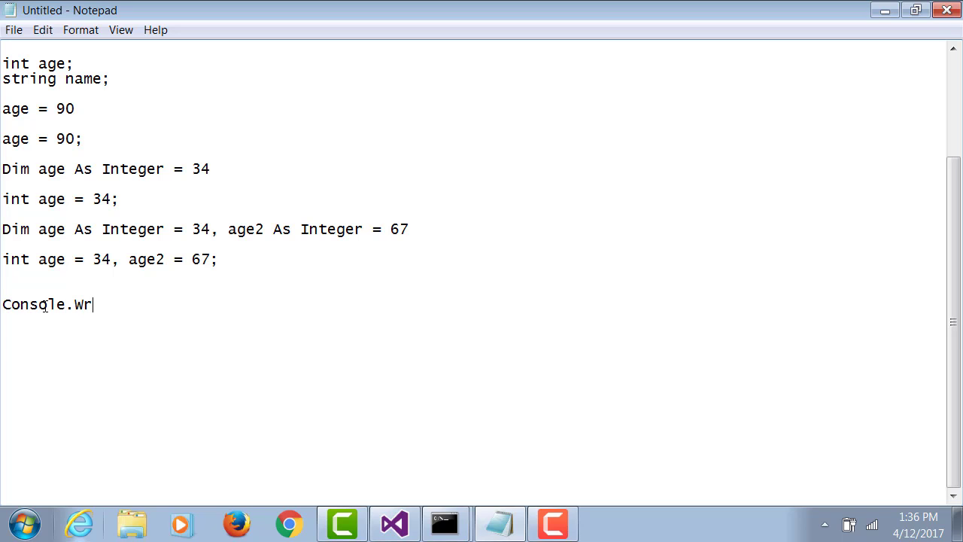
{"action": "type", "text": "teLi"}
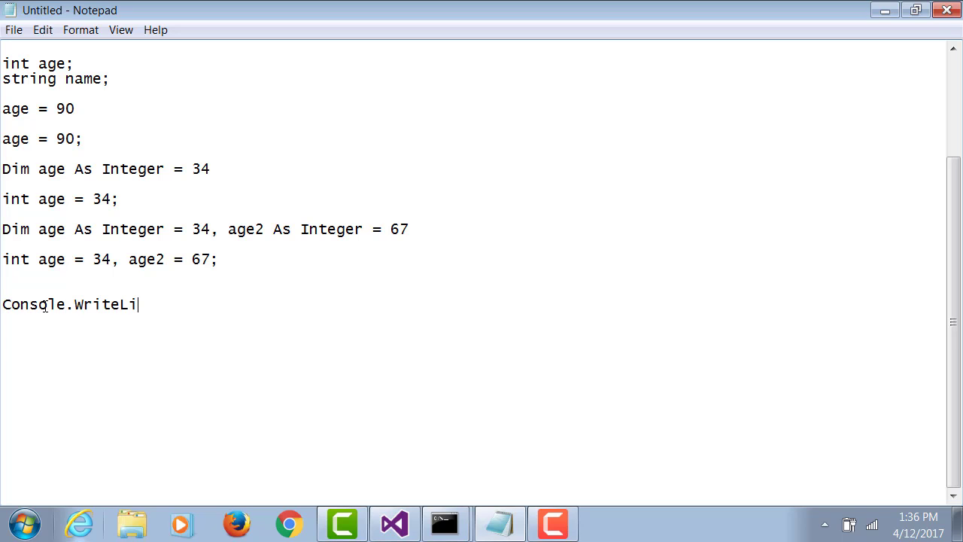
{"action": "type", "text": "ne(age"}
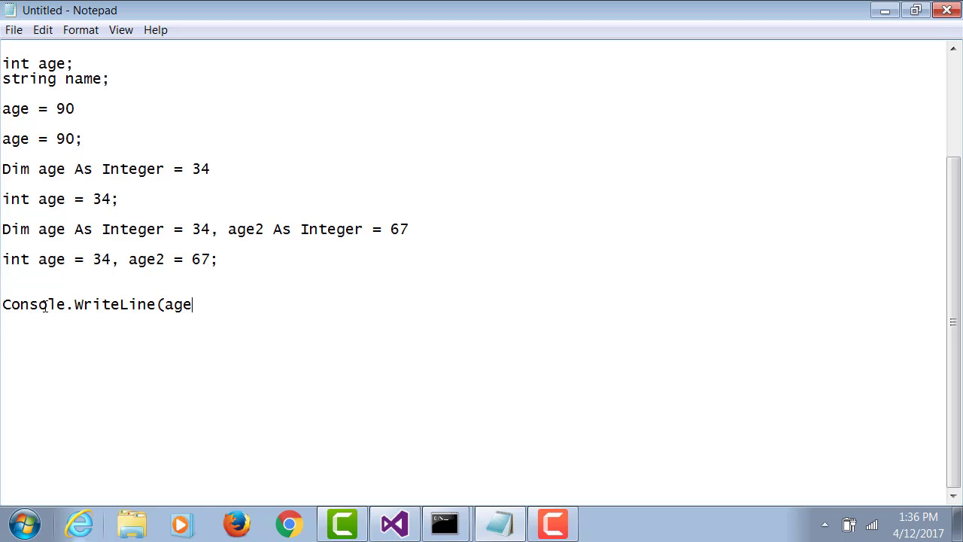
{"action": "type", "text": ")"}
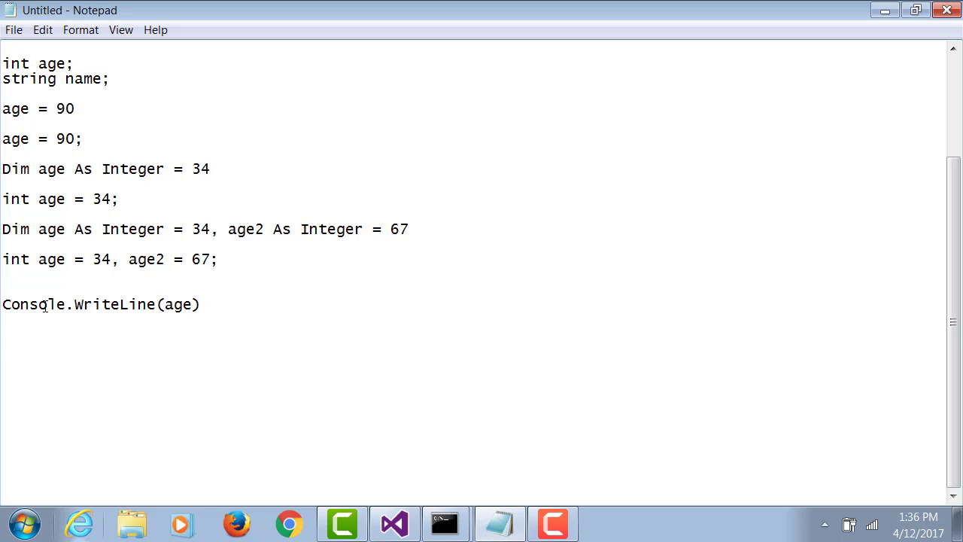
{"action": "triple_click", "coordinate": [100, 304]}
{"action": "type", "text": "Console.WriteLine(age);"}
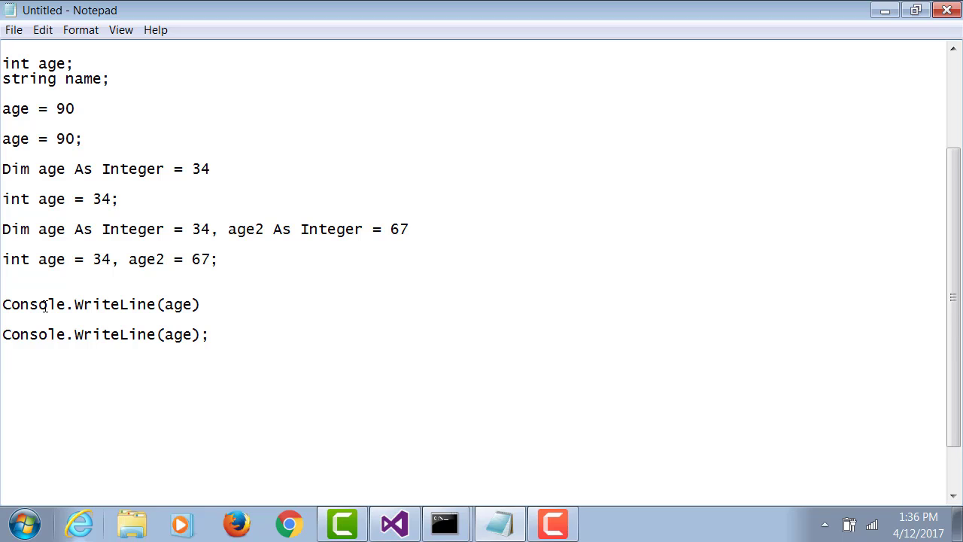
{"action": "key", "text": "enter"}
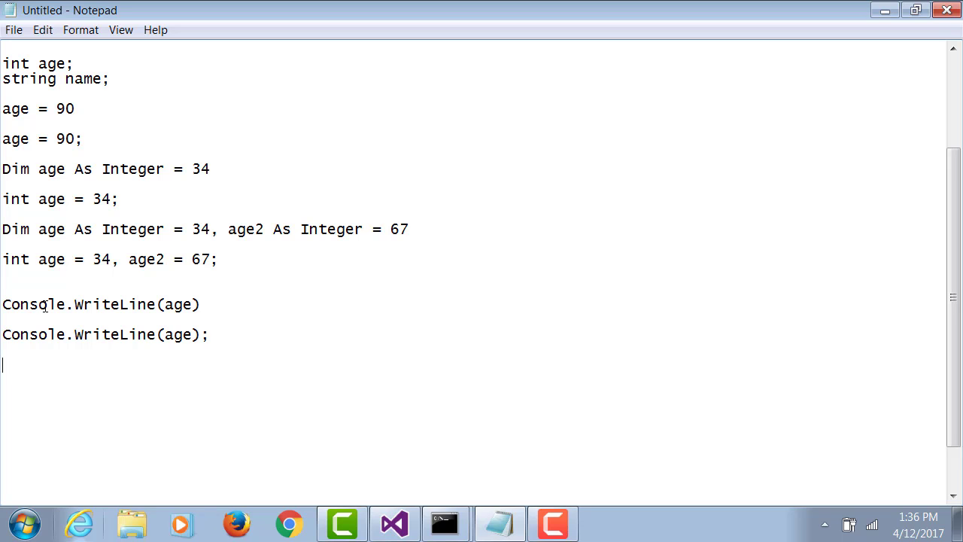
- Write Console.WriteLine("Age: " & age) and its C# form with + and a semicolon
{"action": "type", "text": "Console.WriteLine(age)"}
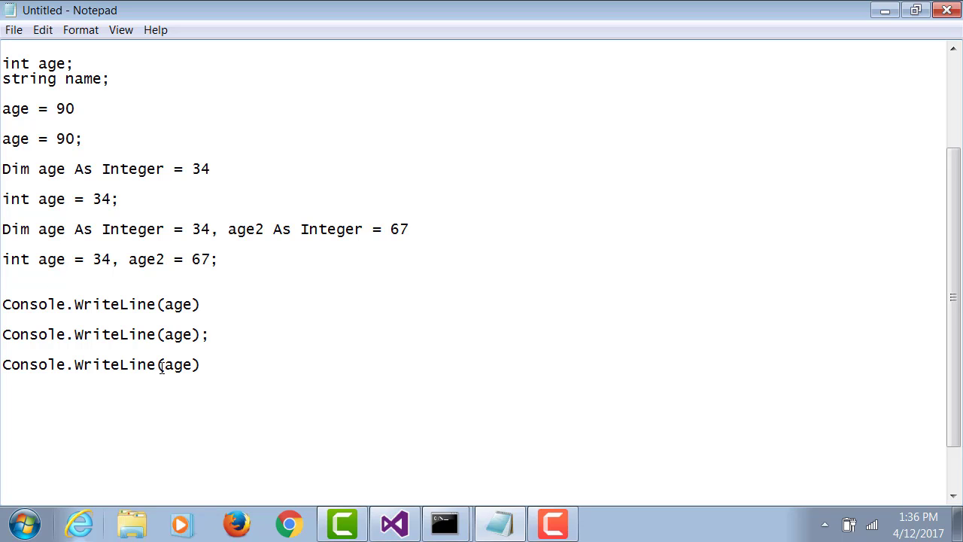
{"action": "type", "text": "\"Age: \" &"}
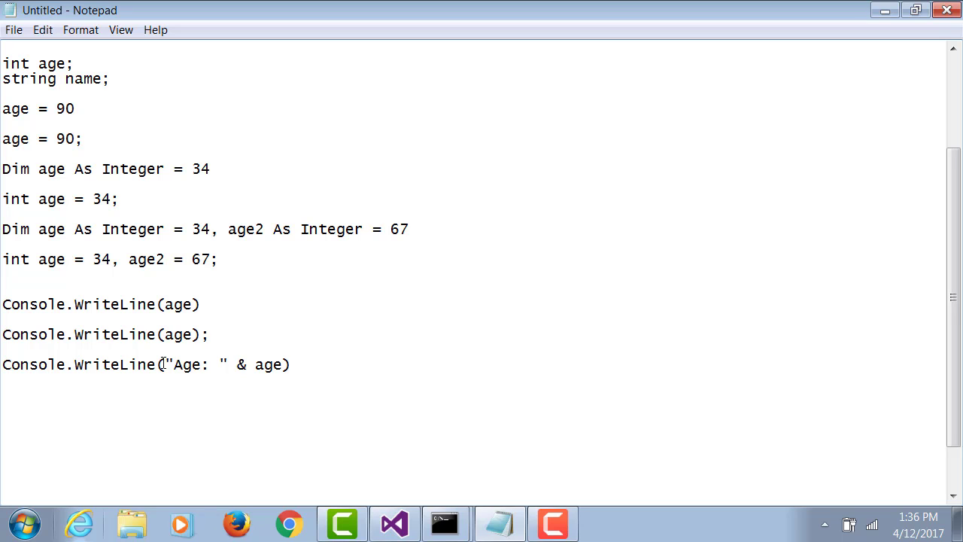
{"action": "triple_click", "coordinate": [144, 364]}
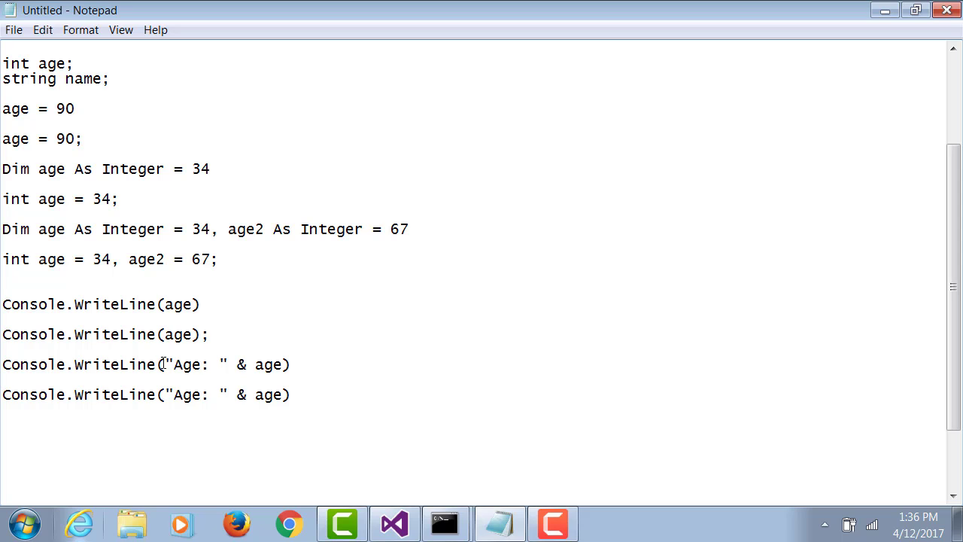
{"action": "scroll", "scroll_direction": "down", "scroll_amount": 3}
{"action": "type", "text": "+"}
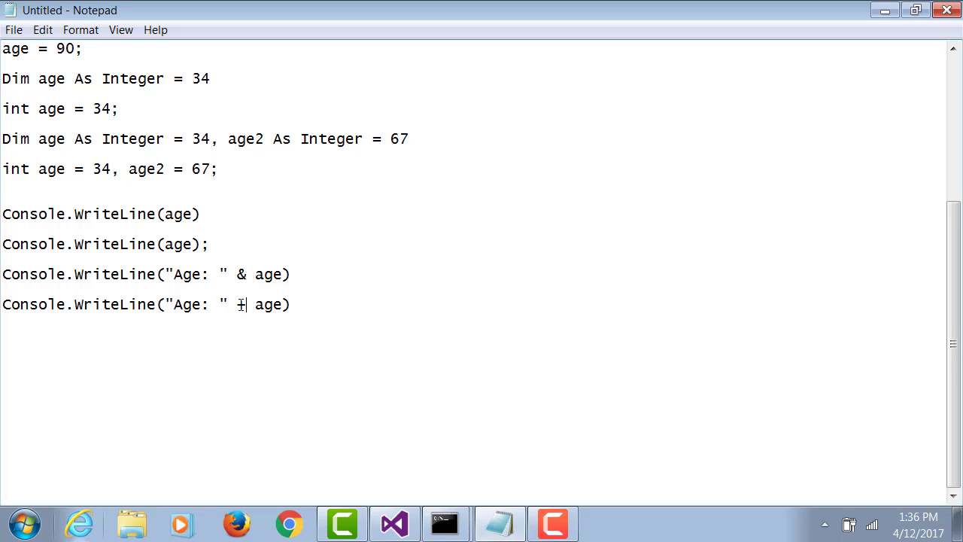
{"action": "type", "text": ";"}
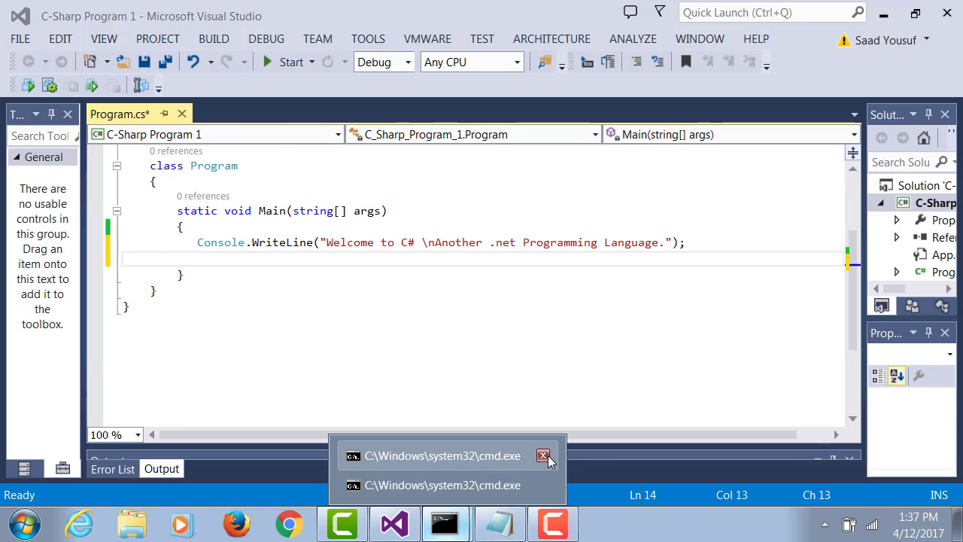
- Declare int year = 2002; and print "C# 1.0 was introduced in year " + year in Main
{"action": "left_click", "coordinate": [544, 454]}
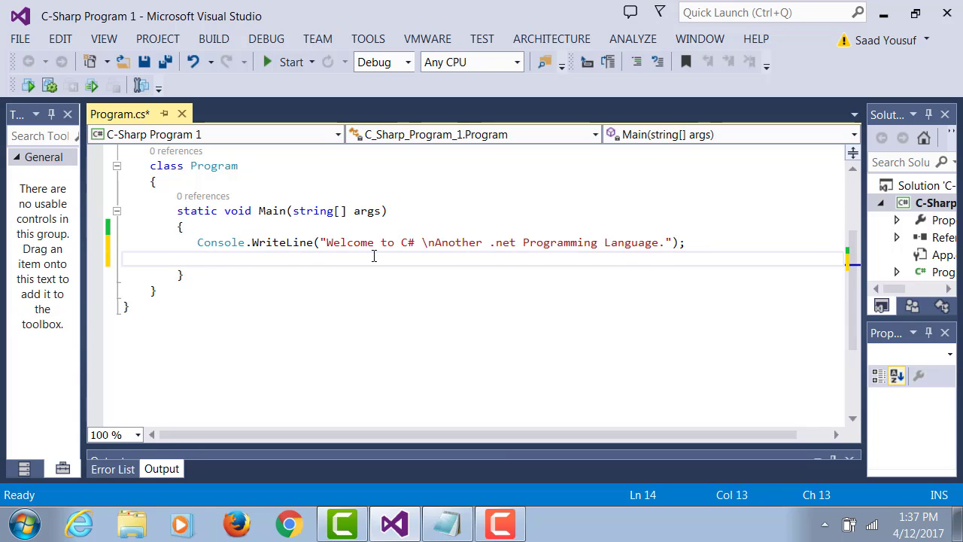
{"action": "type", "text": "int year"}
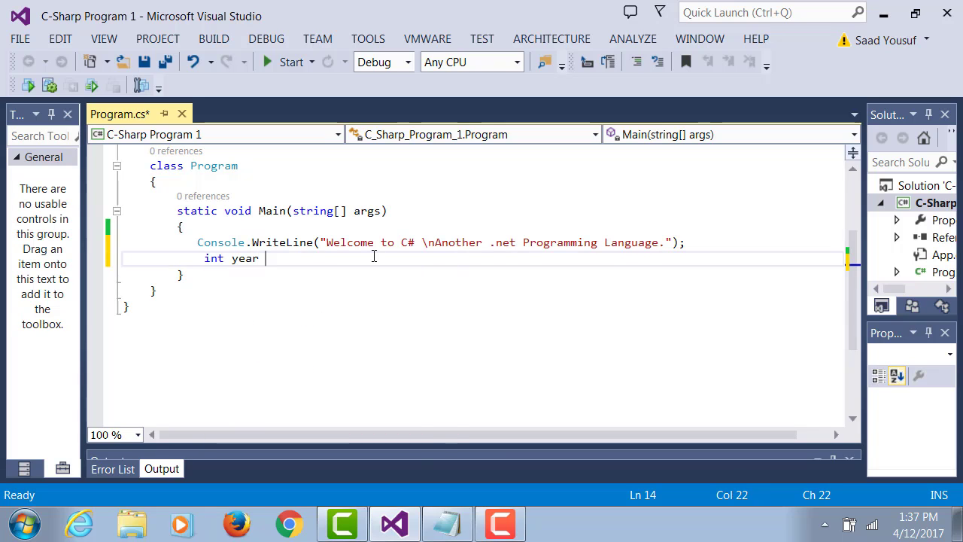
{"action": "type", "text": "= 2002;"}
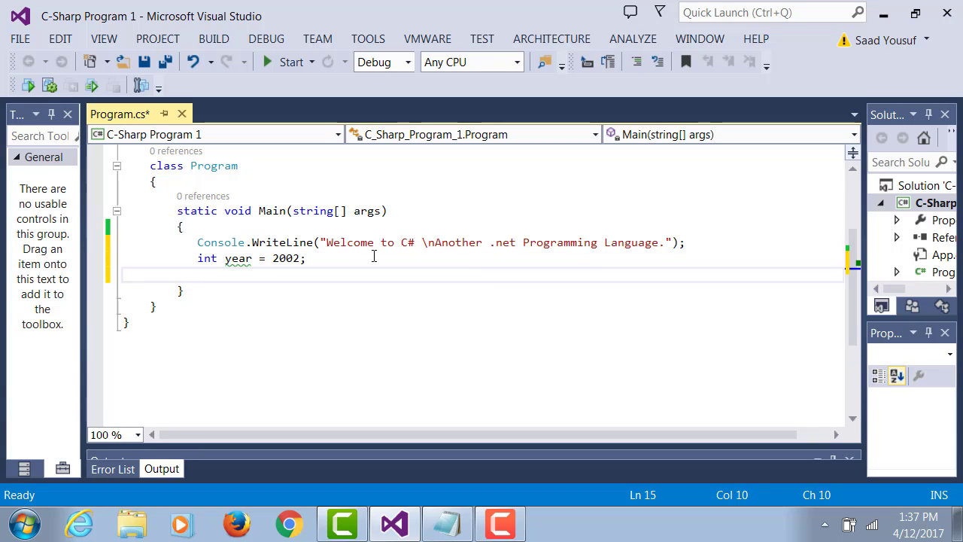
{"action": "type", "text": "Conso"}
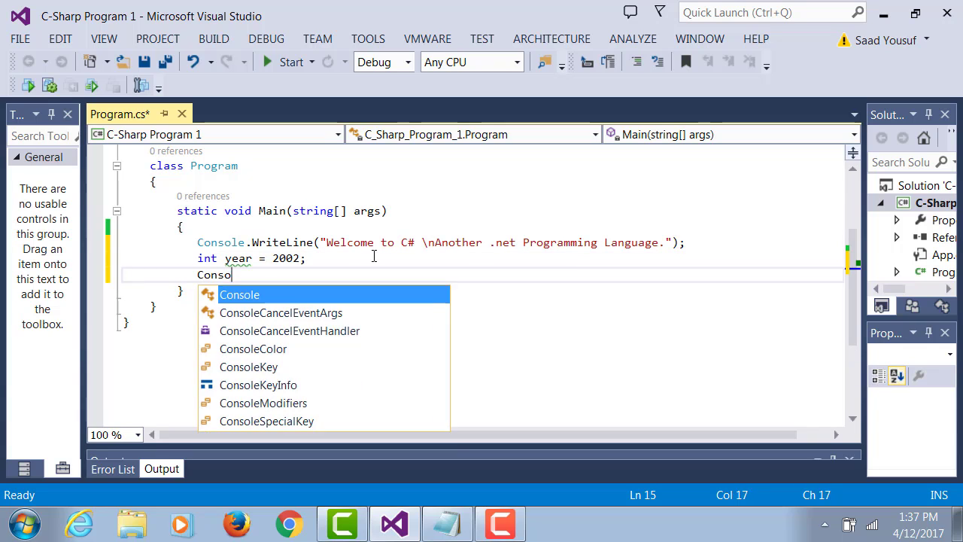
{"action": "type", "text": ".WriteLine(\""}
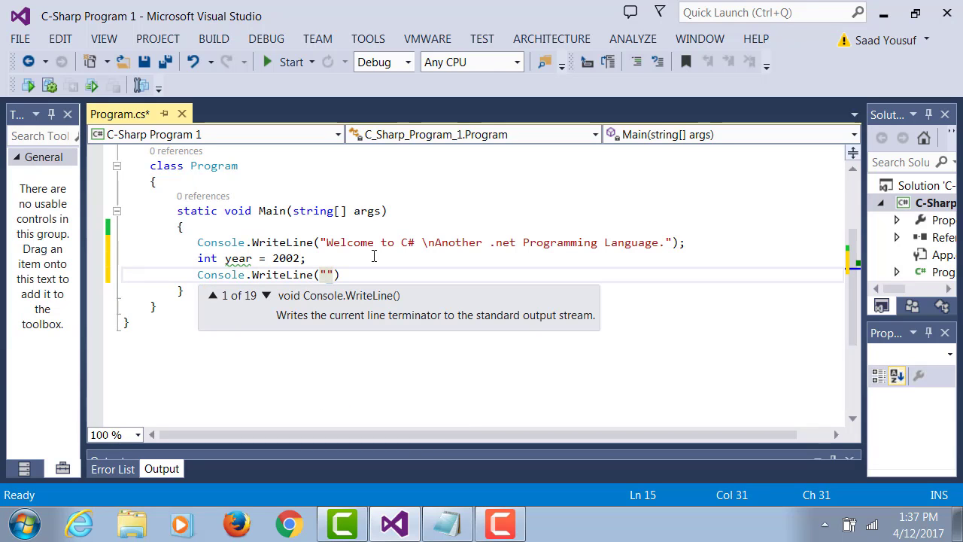
{"action": "type", "text": "C# 1.0 was int"}
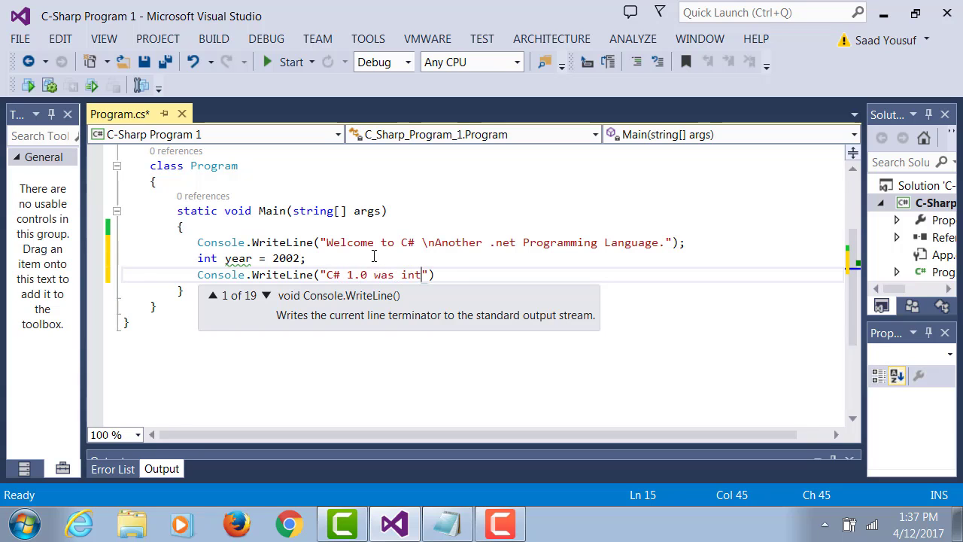
{"action": "type", "text": "roduced i nyear"}
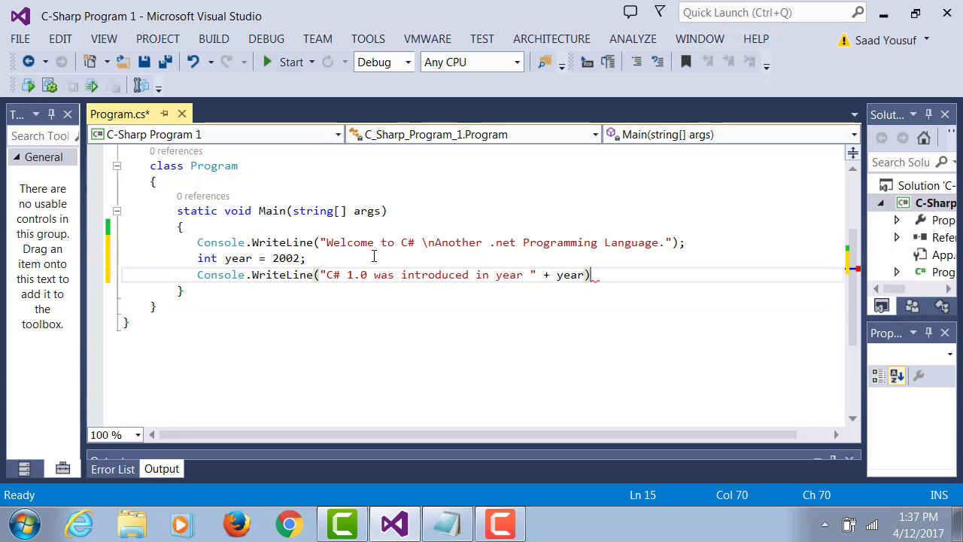
- Finish the statement with a semicolon and run the program to see its console output
{"action": "type", "text": ";"}
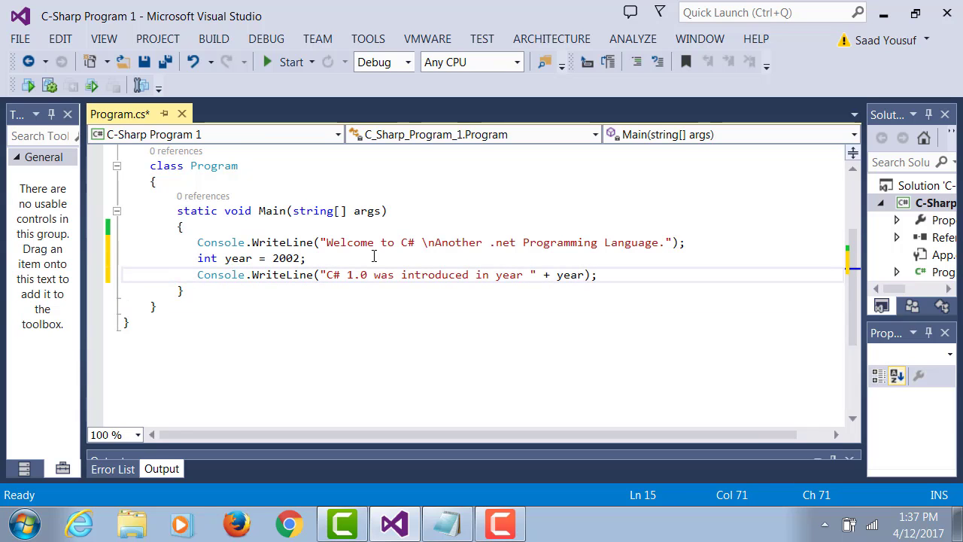
{"action": "left_click", "coordinate": [291, 62]}
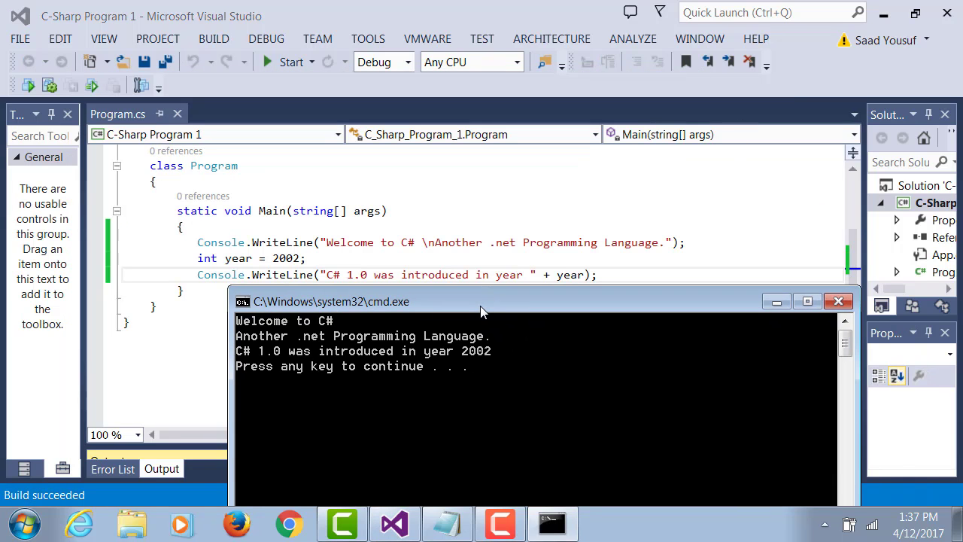
{"action": "mouse_move", "coordinate": [497, 346]}
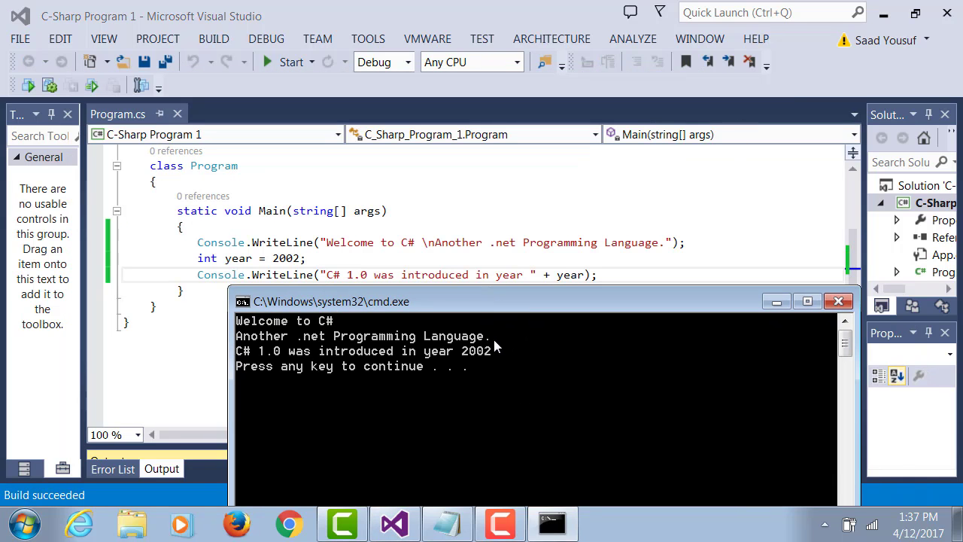
{"action": "mouse_move", "coordinate": [695, 365]}
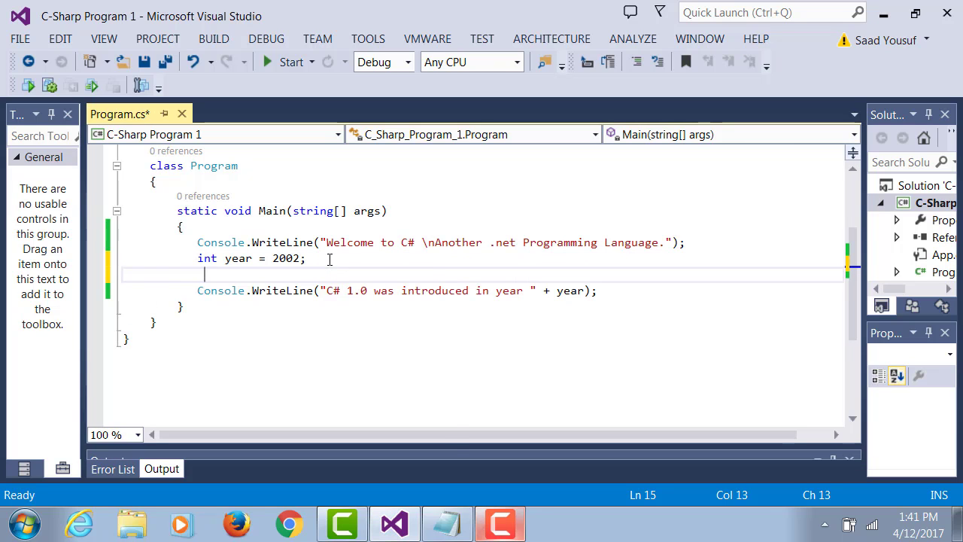
- Declare double version = 1.0; in the Main method
{"action": "type", "text": "double"}
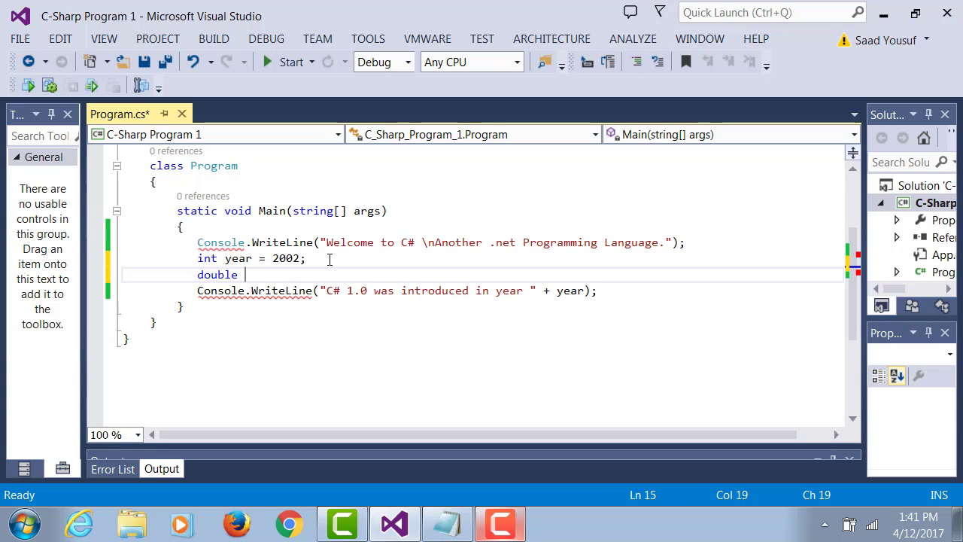
{"action": "type", "text": "versio"}
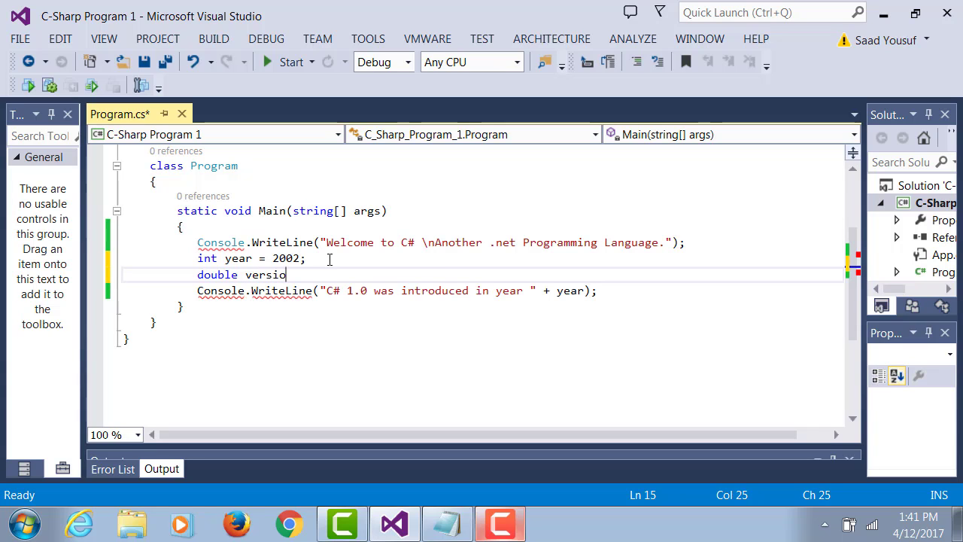
{"action": "type", "text": "n = 1.0;"}
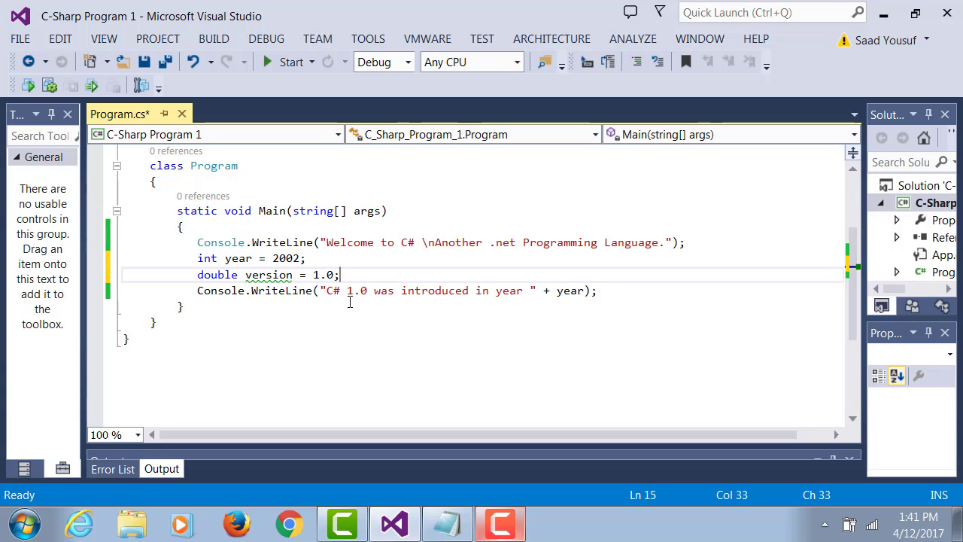
{"action": "mouse_move", "coordinate": [349, 290]}
{"action": "type", "text": "\" + version + \""}
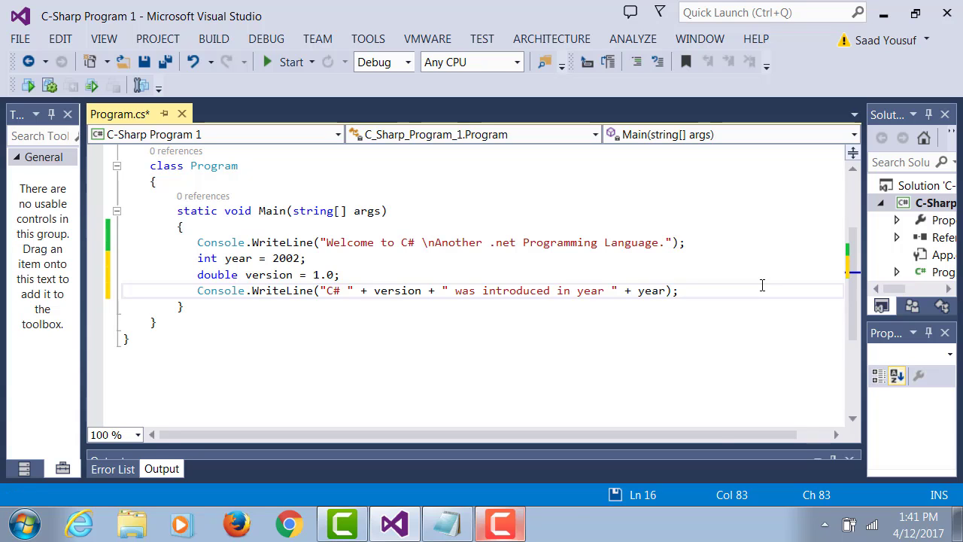
- Format version with string.Format("{0:0.0}", version) in the print line, then return to the Notepad notes
{"action": "left_click", "coordinate": [292, 62]}
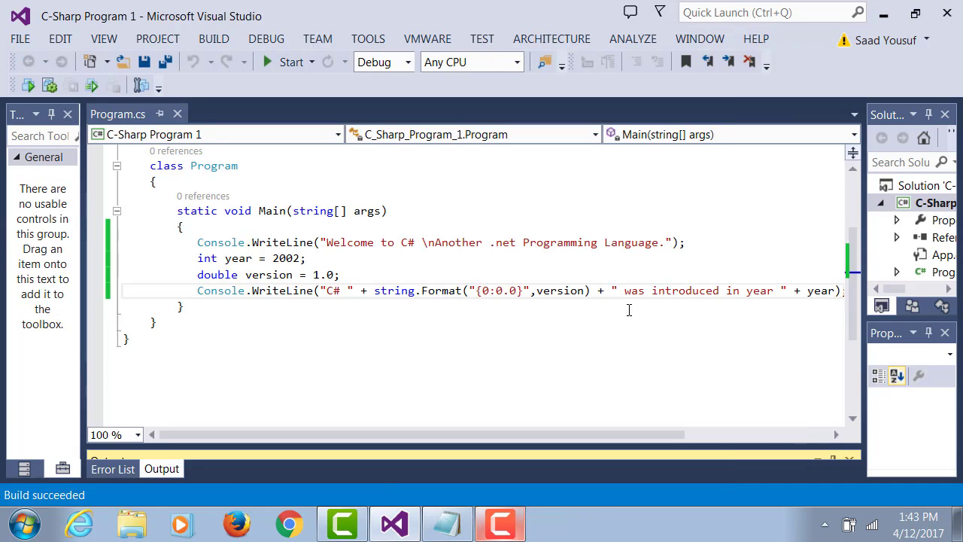
{"action": "key", "text": "Enter"}
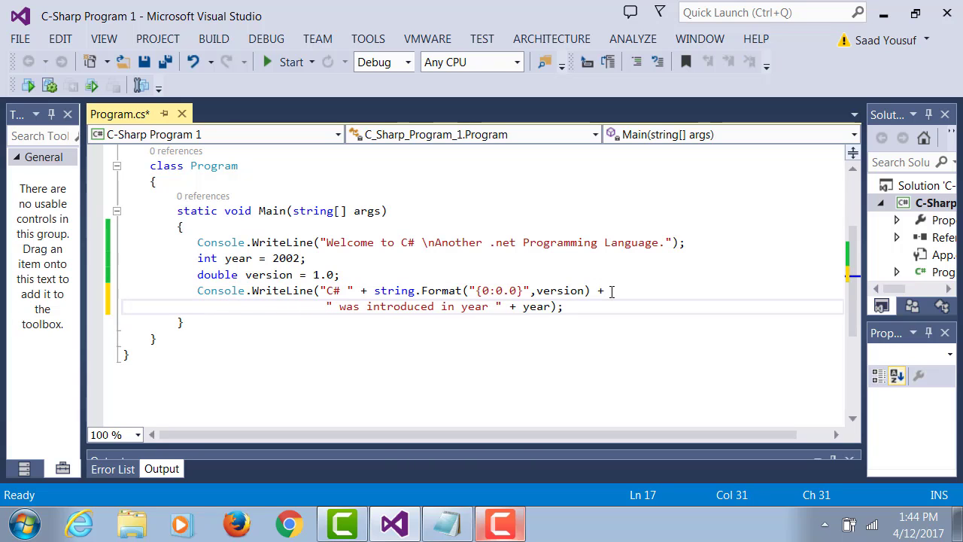
{"action": "key", "text": "Backspace"}
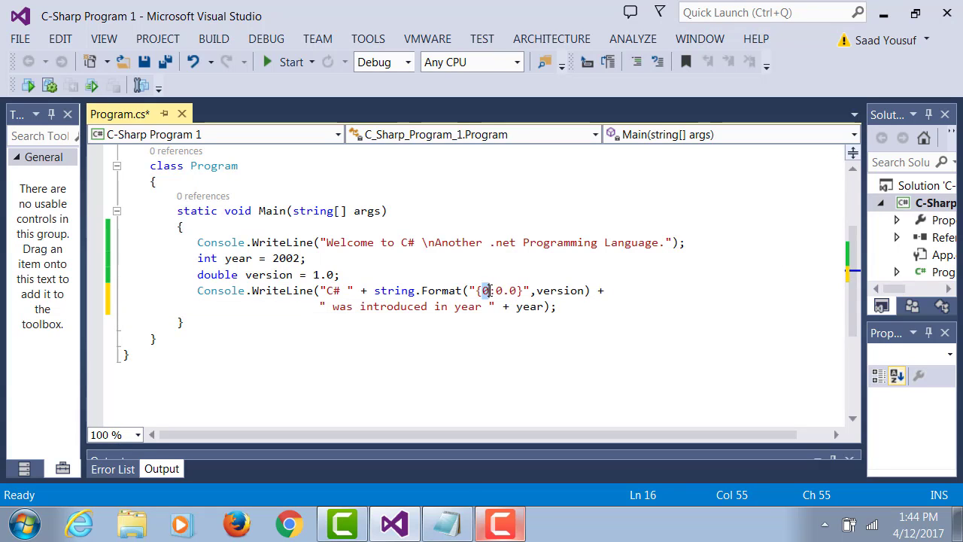
{"action": "double_click", "coordinate": [560, 290]}
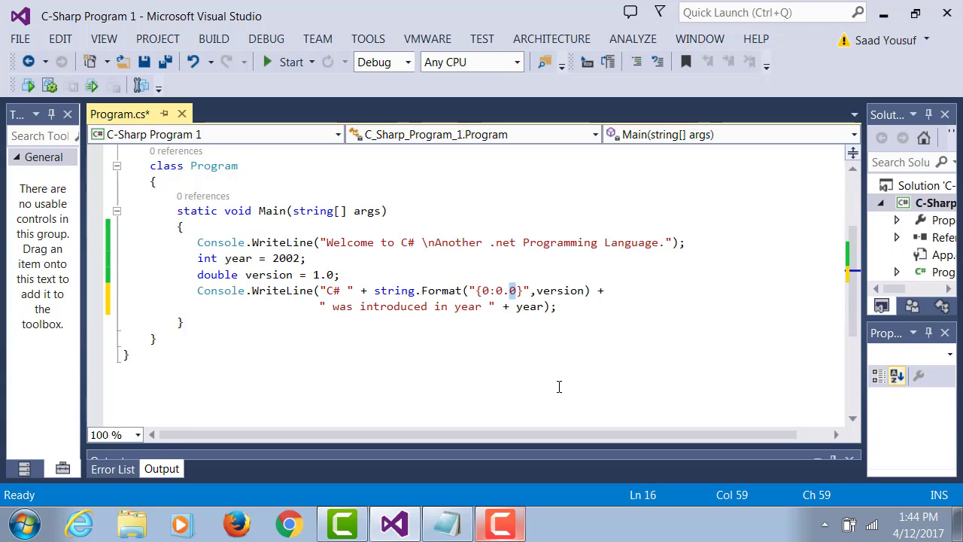
{"action": "mouse_move", "coordinate": [596, 303]}
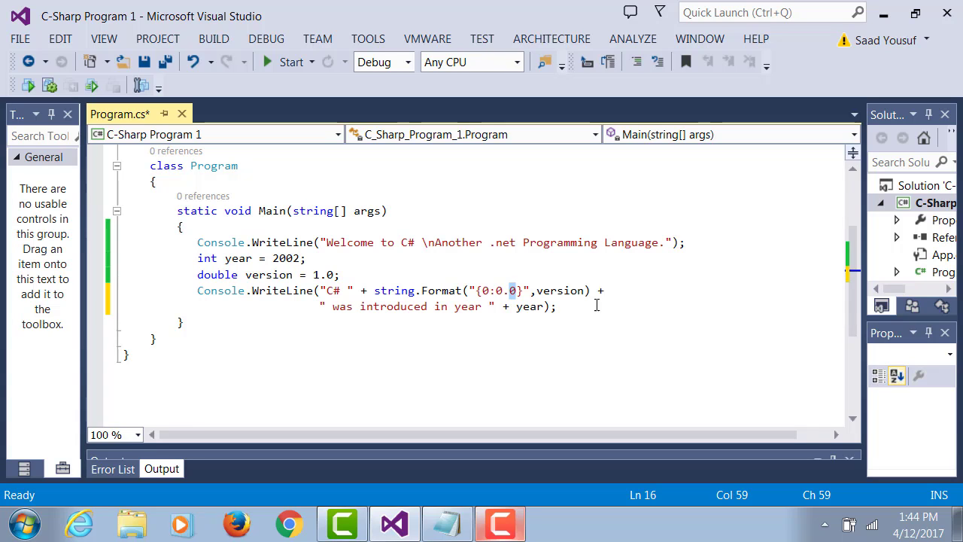
{"action": "left_click", "coordinate": [610, 291]}
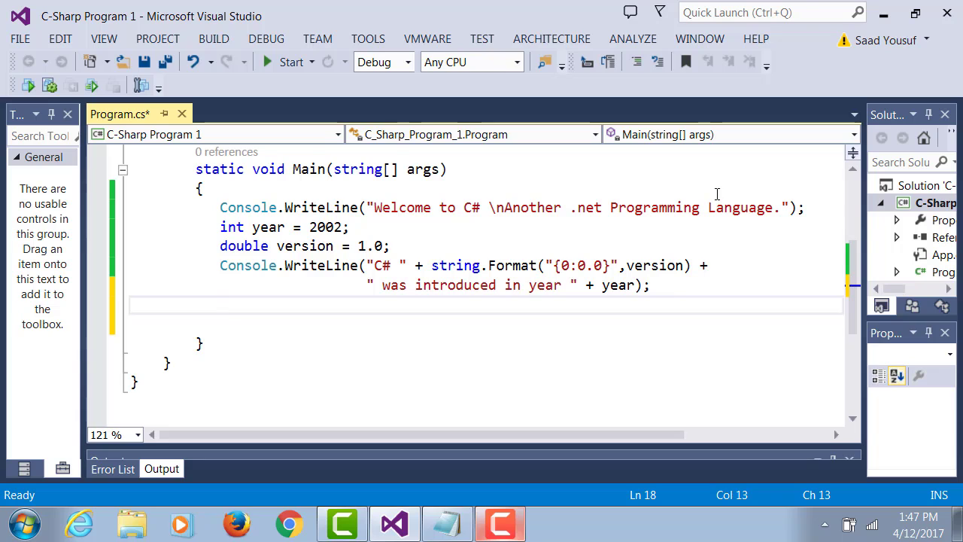
{"action": "mouse_move", "coordinate": [454, 264]}
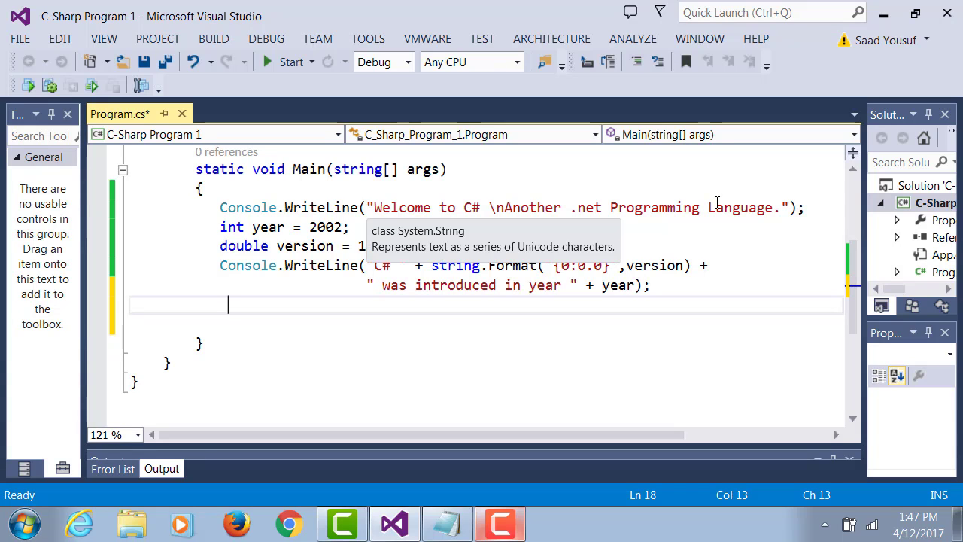
{"action": "mouse_move", "coordinate": [716, 202]}
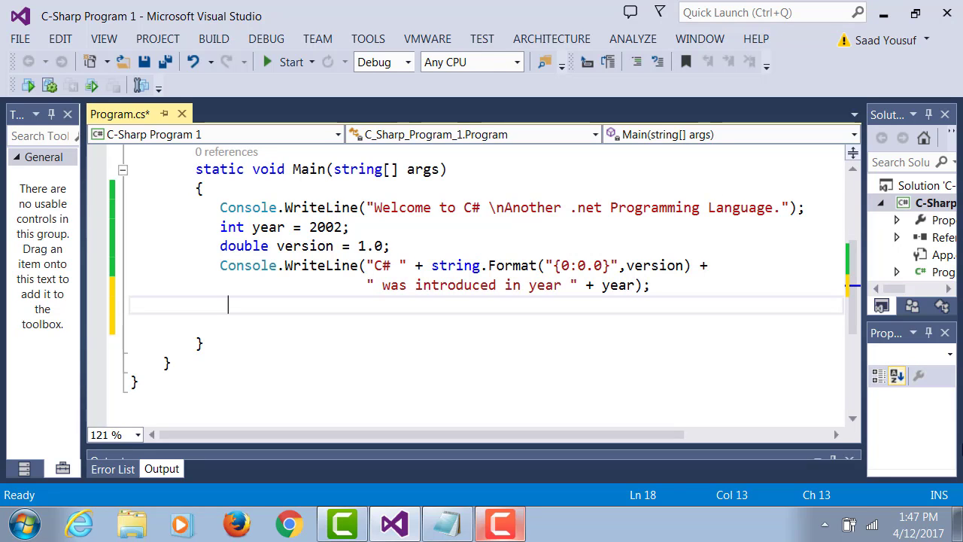
{"action": "left_click", "coordinate": [447, 523]}
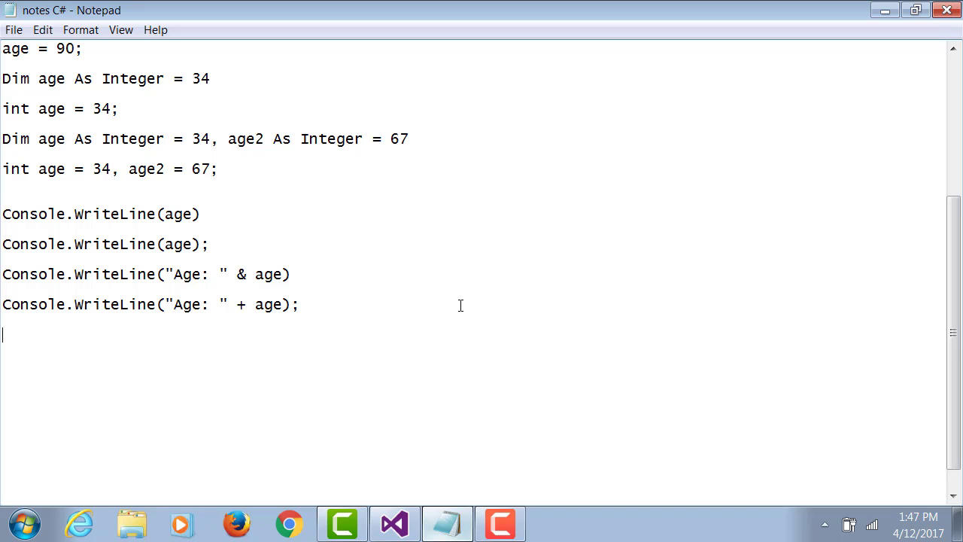
- Write the lines age = age + 1 and age += 1, with a second copy pasted below
{"action": "type", "text": "age ="}
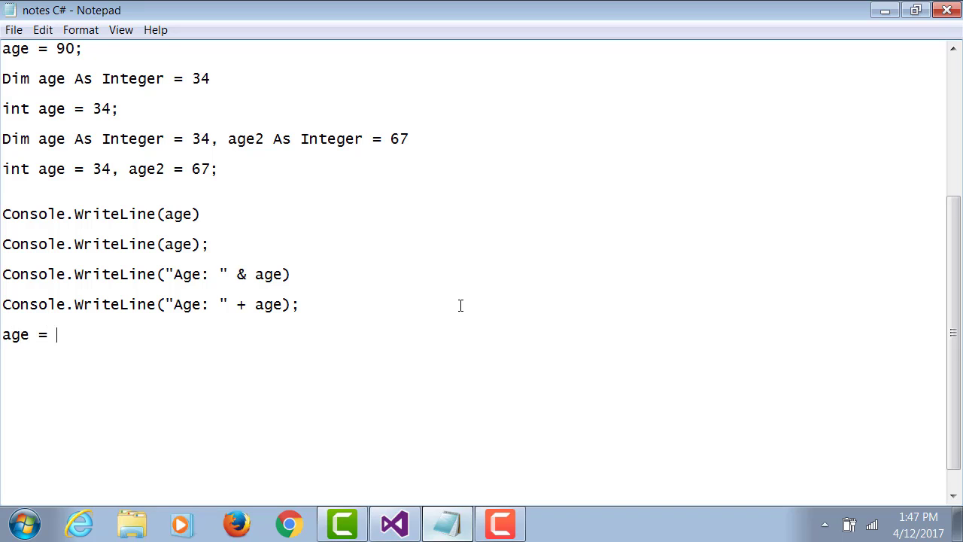
{"action": "type", "text": "age + 1"}
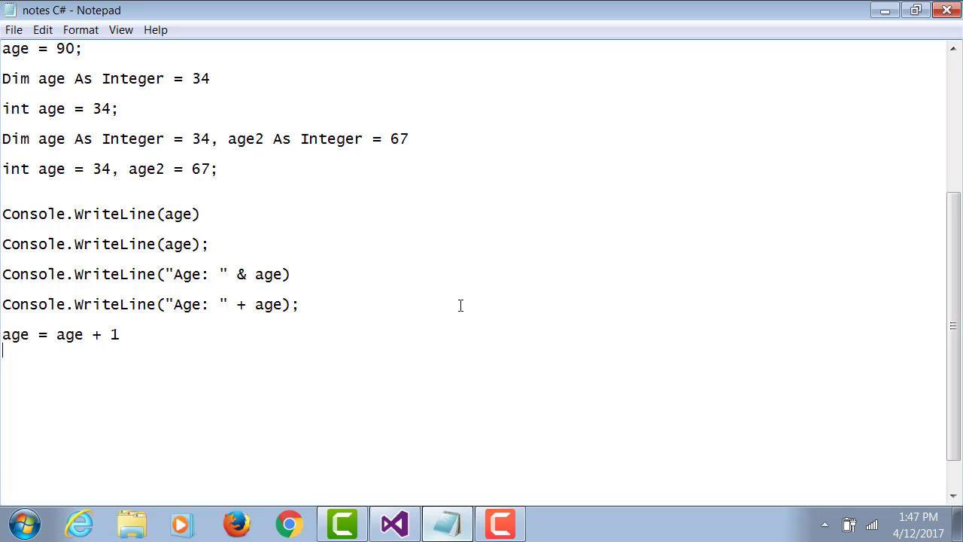
{"action": "type", "text": "age"}
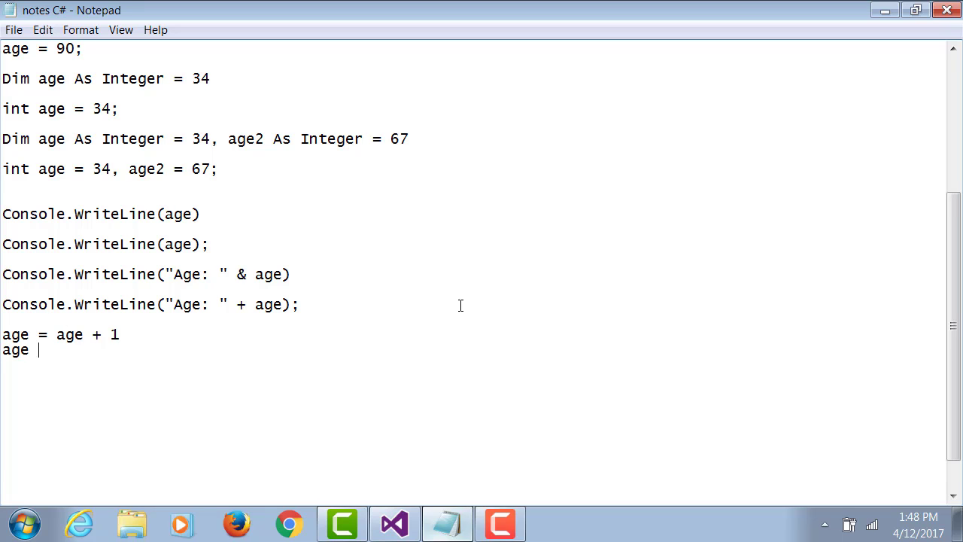
{"action": "type", "text": "+= 1"}
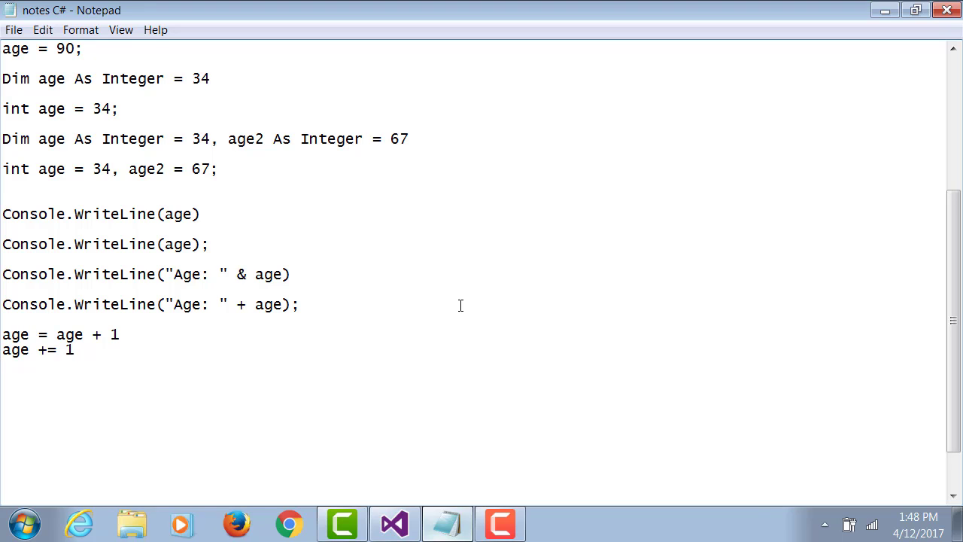
{"action": "key", "text": "Enter"}
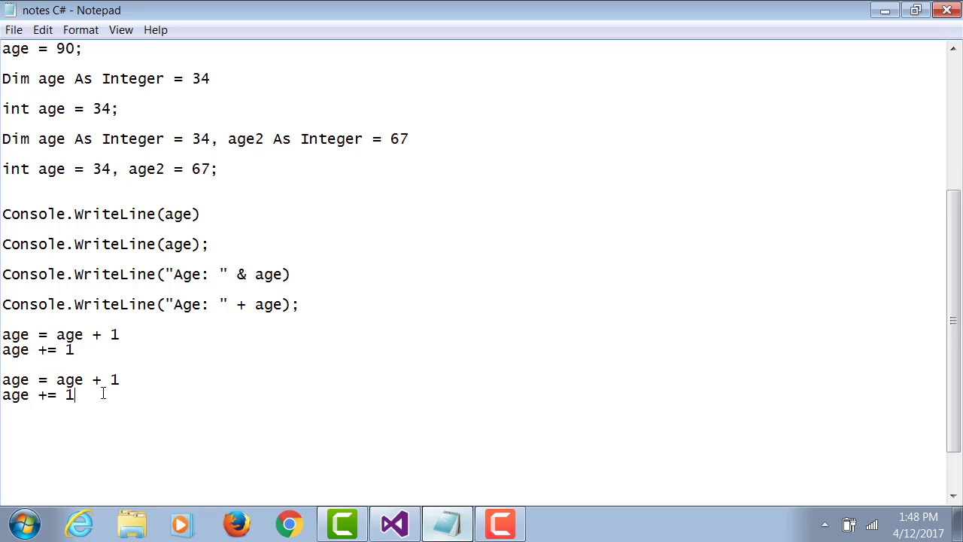
- End the copied lines with semicolons and add age++; and ++age; examples
{"action": "type", "text": ";"}
{"action": "left_click", "coordinate": [60, 379]}
{"action": "type", "text": ";"}
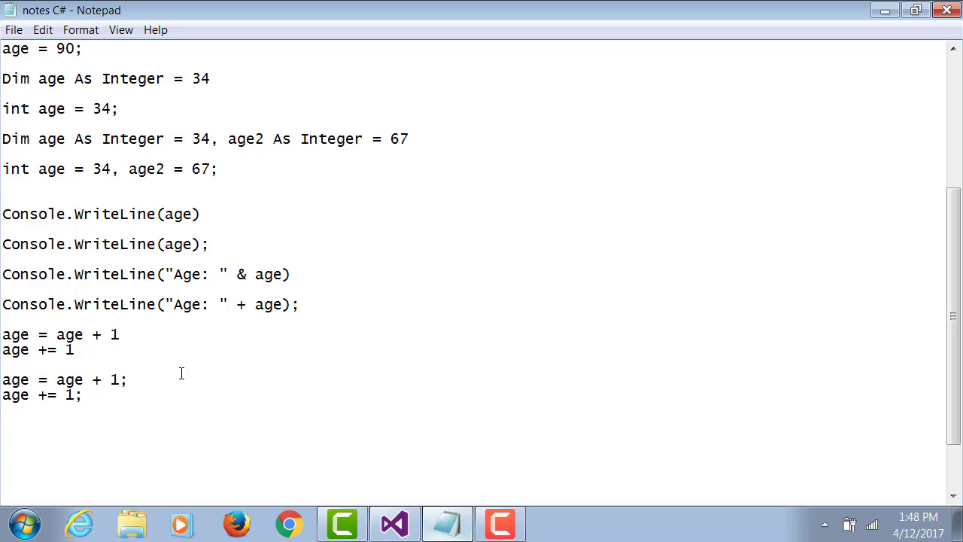
{"action": "type", "text": "age"}
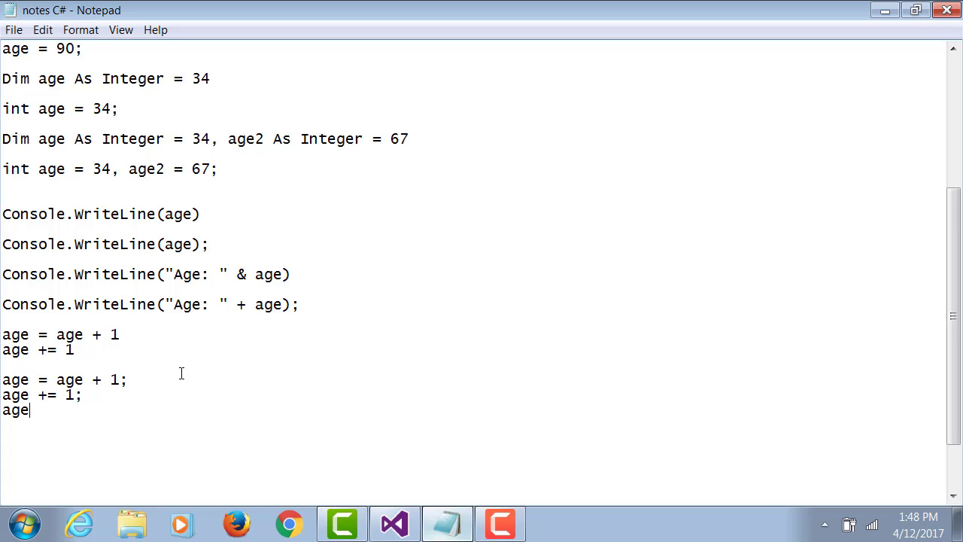
{"action": "type", "text": "++;"}
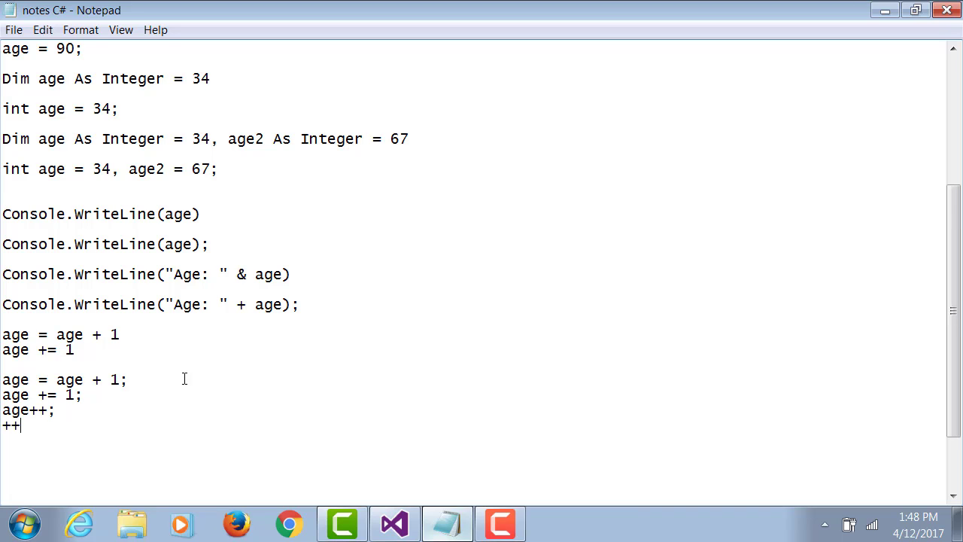
{"action": "type", "text": "age;"}
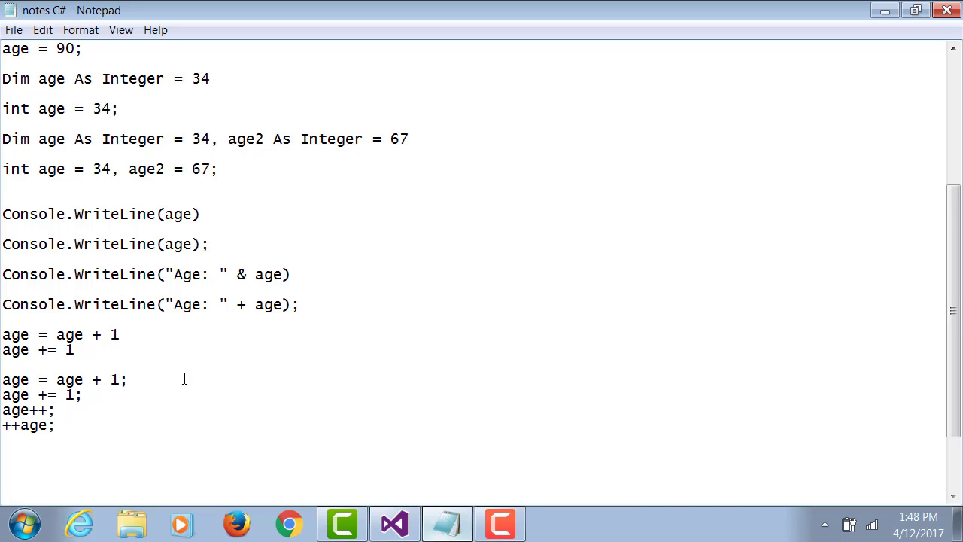
{"action": "left_click", "coordinate": [54, 424]}
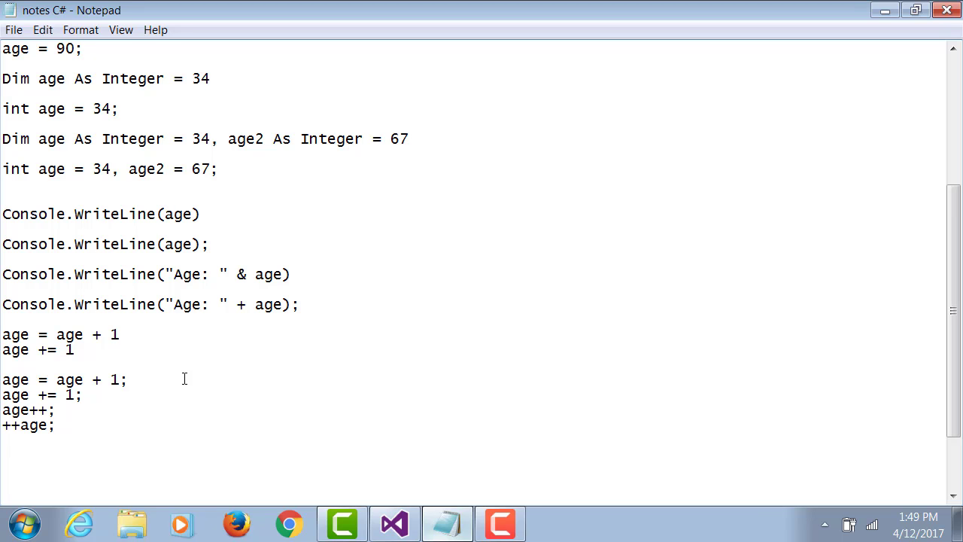
- Add year++; and version += .1; after the first print statement in Main
{"action": "left_click", "coordinate": [394, 524]}
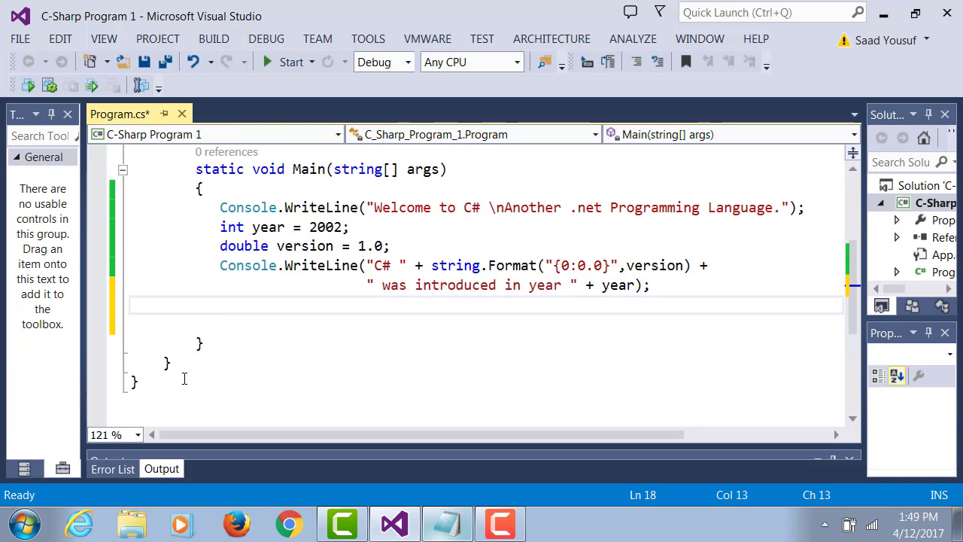
{"action": "type", "text": "year++;"}
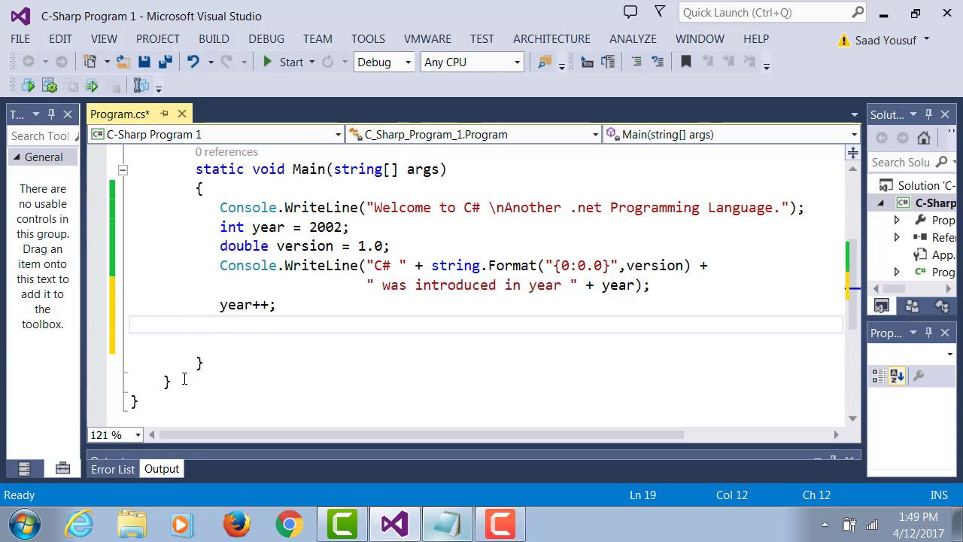
{"action": "left_click", "coordinate": [219, 324]}
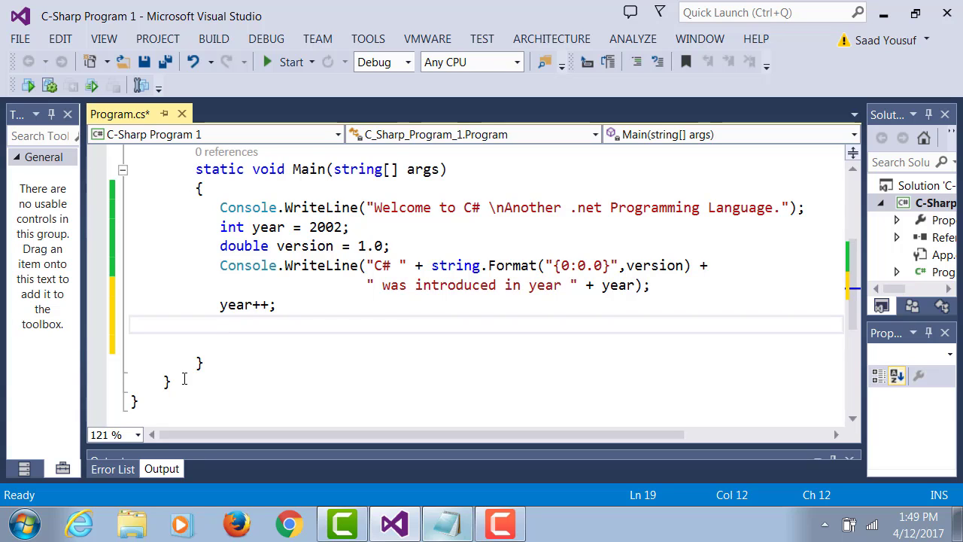
{"action": "type", "text": "version +="}
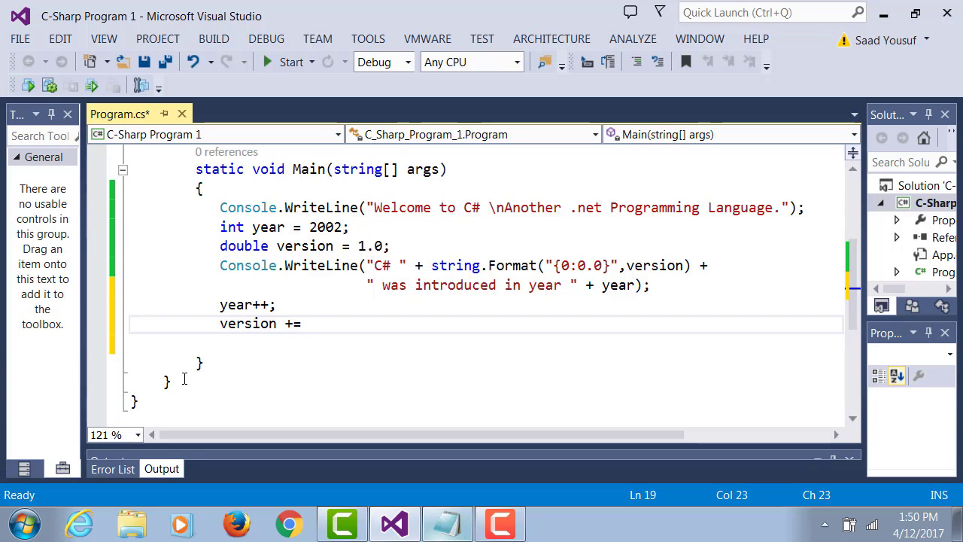
{"action": "type", "text": "."}
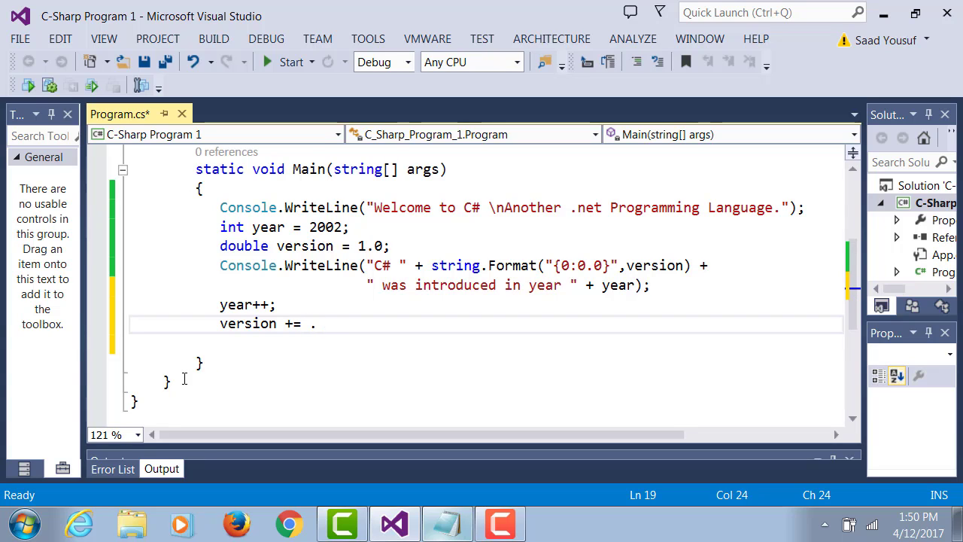
{"action": "type", "text": "1;"}
{"action": "left_click", "coordinate": [486, 343]}
{"action": "type", "text": "Console.WriteLine(\"C# \" + string.Format(\"{0:0.0}\", version) +"}
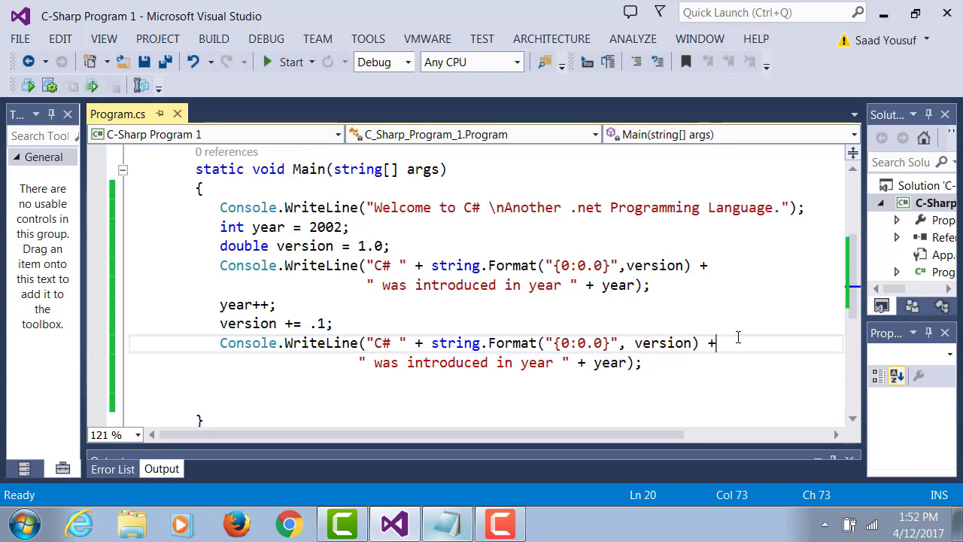
- Extend the second WriteLine with " and " plus a pasted string.Format("{0:0.0}", version) for version+.1
{"action": "type", "text": "\" and\""}
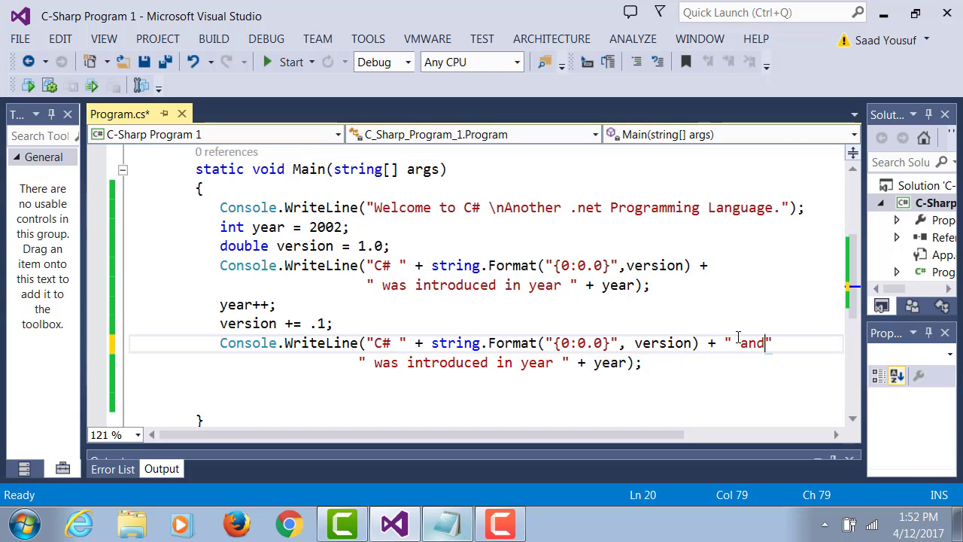
{"action": "type", "text": "\" +"}
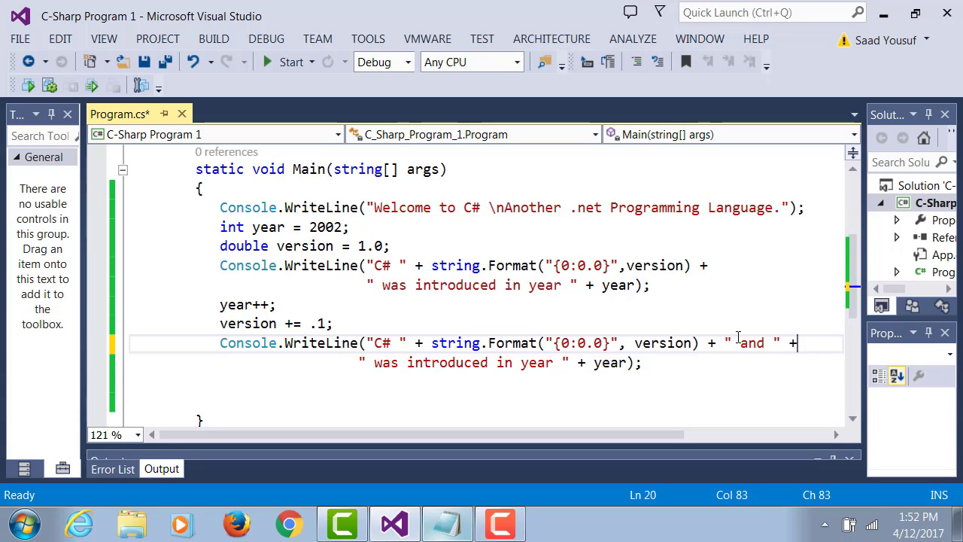
{"action": "key", "text": "enter"}
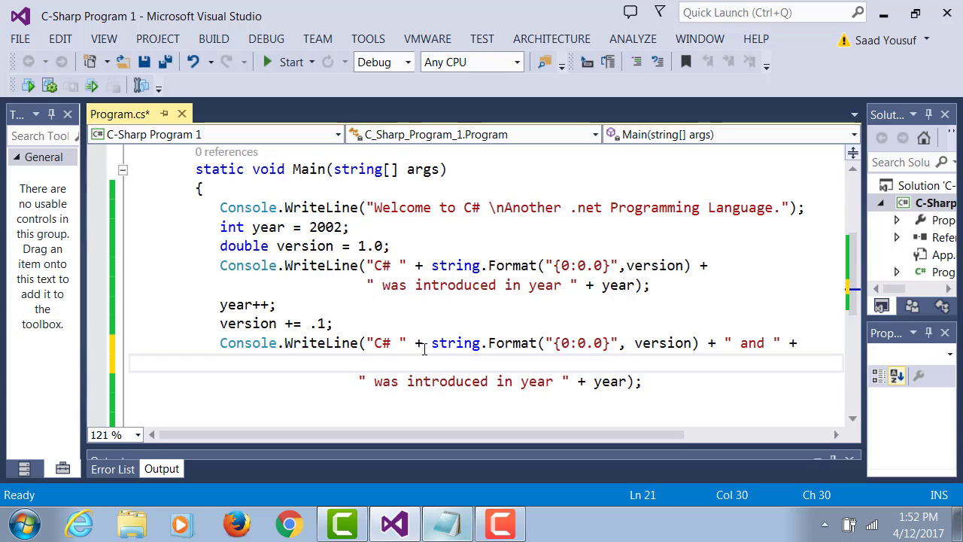
{"action": "left_click_drag", "start_coordinate": [431, 343], "coordinate": [701, 343]}
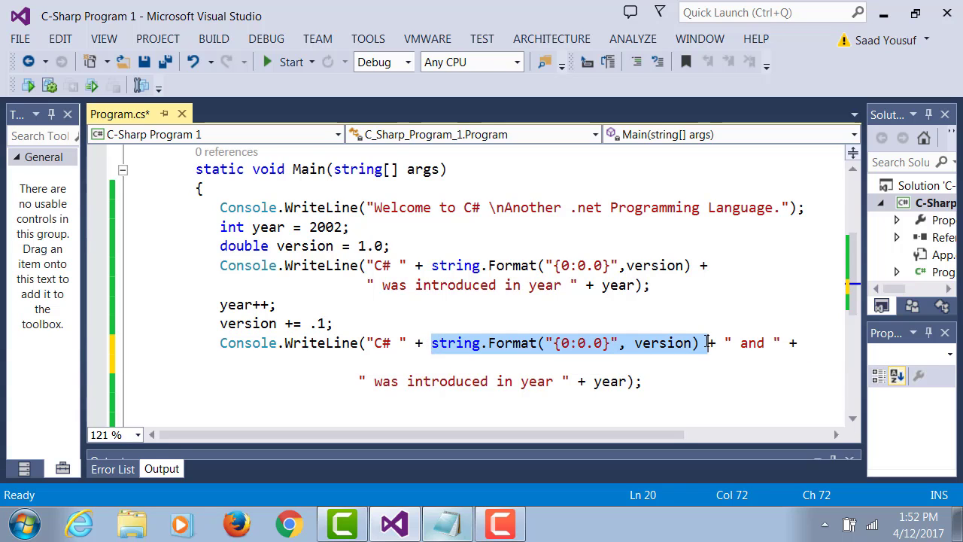
{"action": "type", "text": "string.Format(\"{0:0.0}\", version)"}
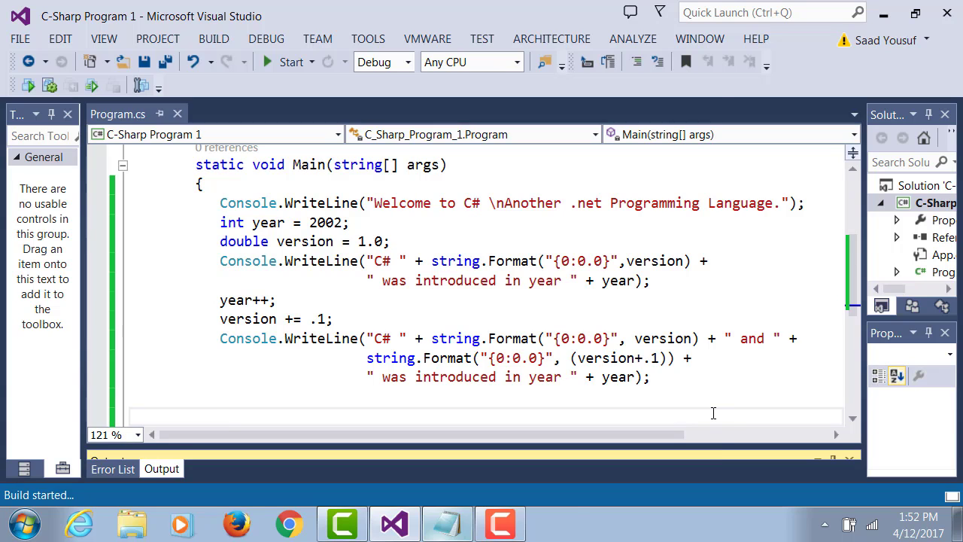
{"action": "left_click", "coordinate": [292, 62]}
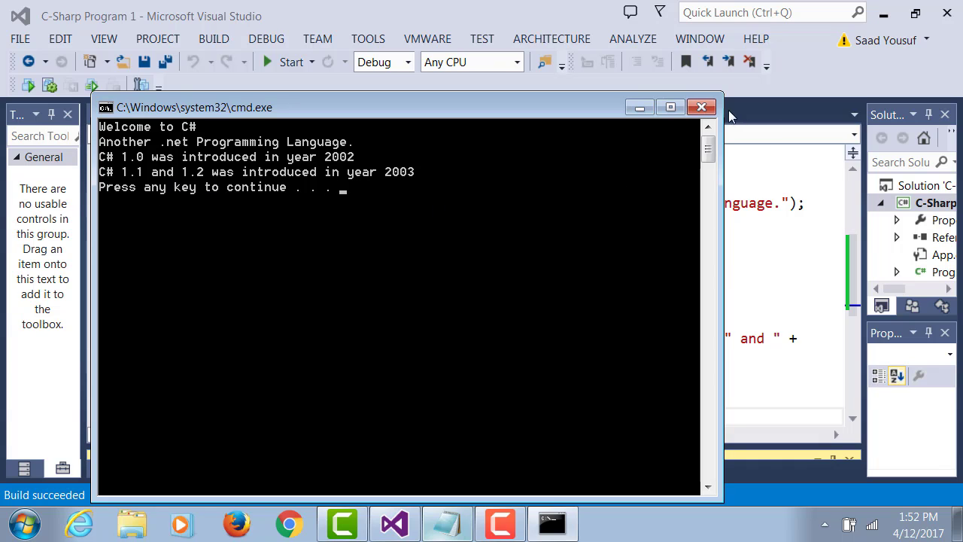
{"action": "left_click", "coordinate": [701, 107]}
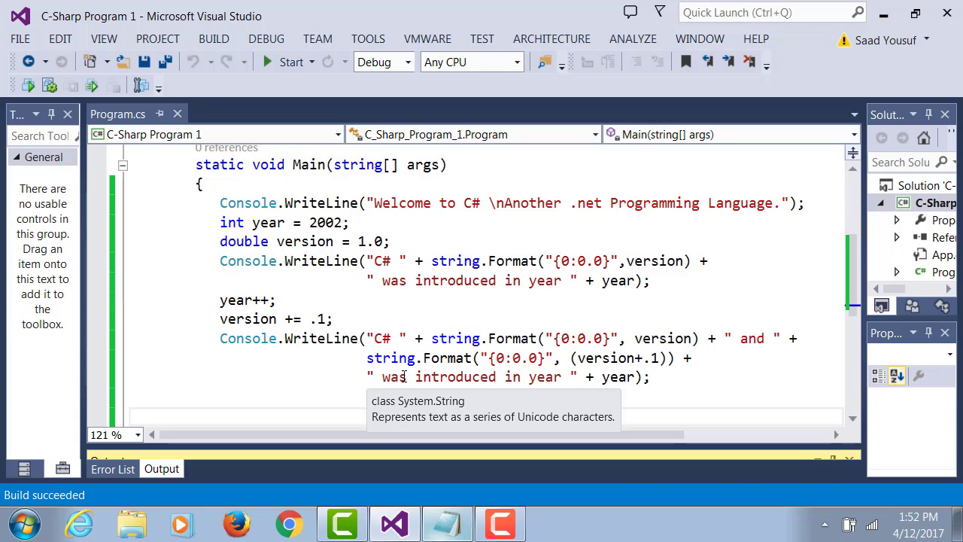